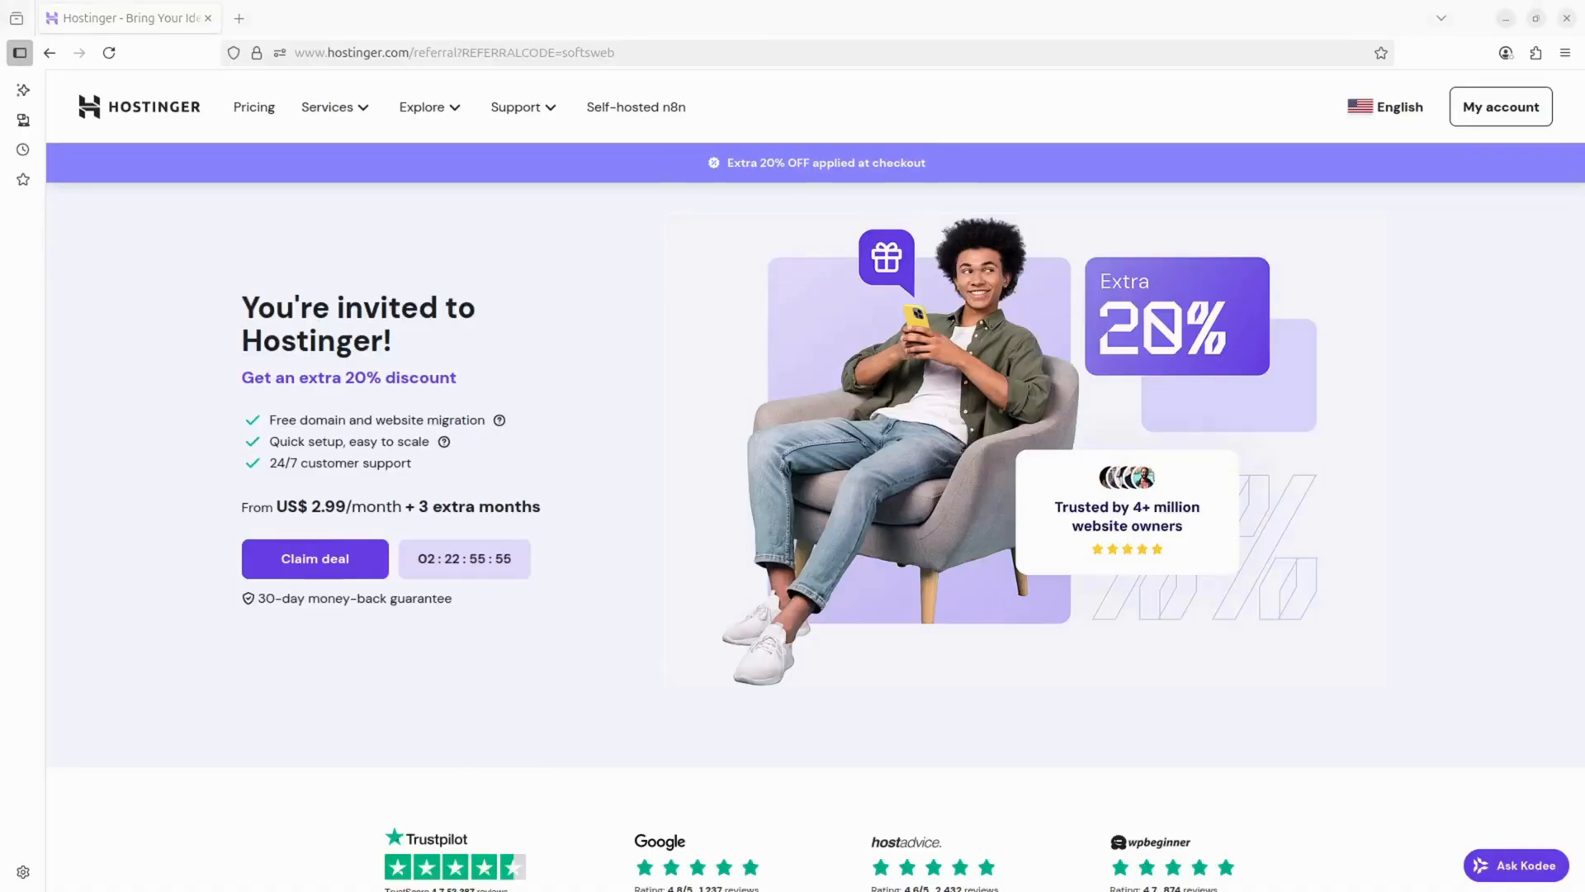
Step: Order the Hostinger KVM 2 VPS plan and copy the server's root SSH login command
left_click(327, 107)
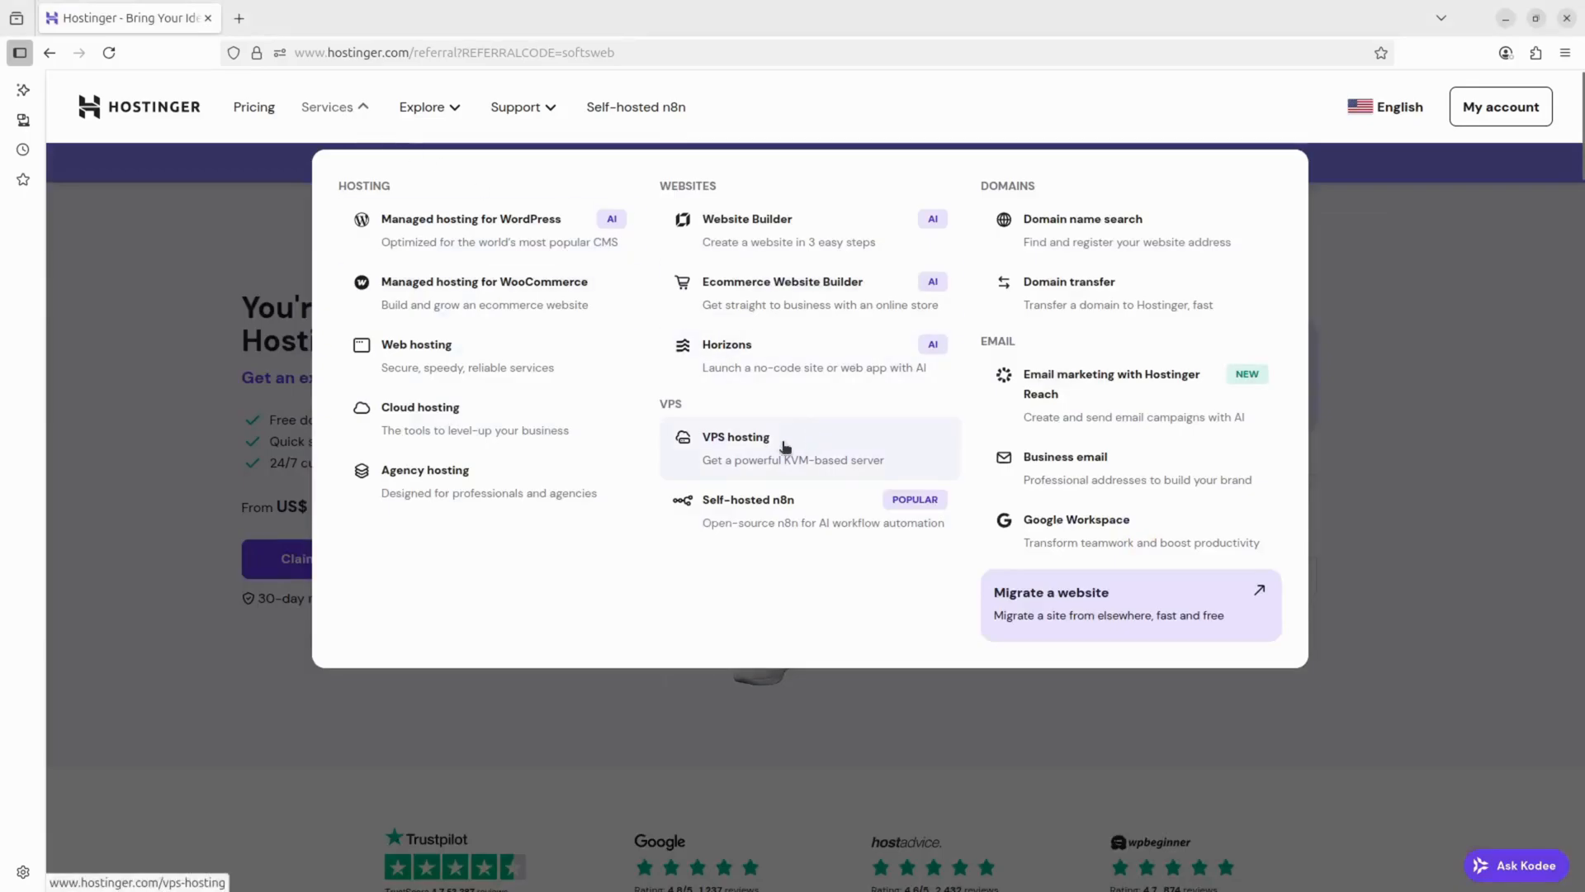
left_click(735, 437)
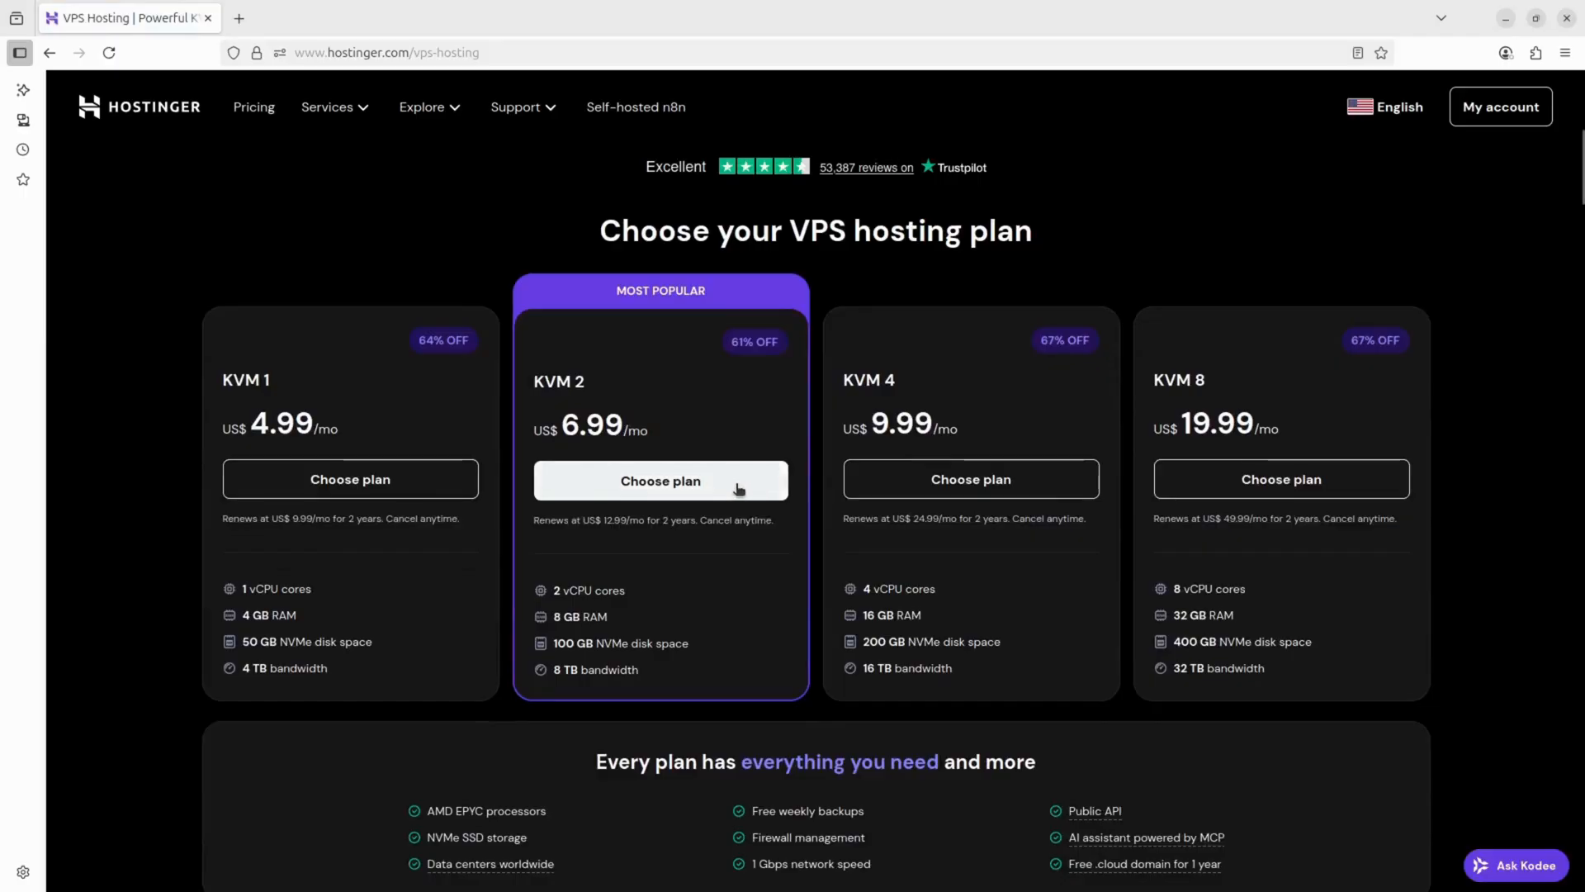
left_click(659, 479)
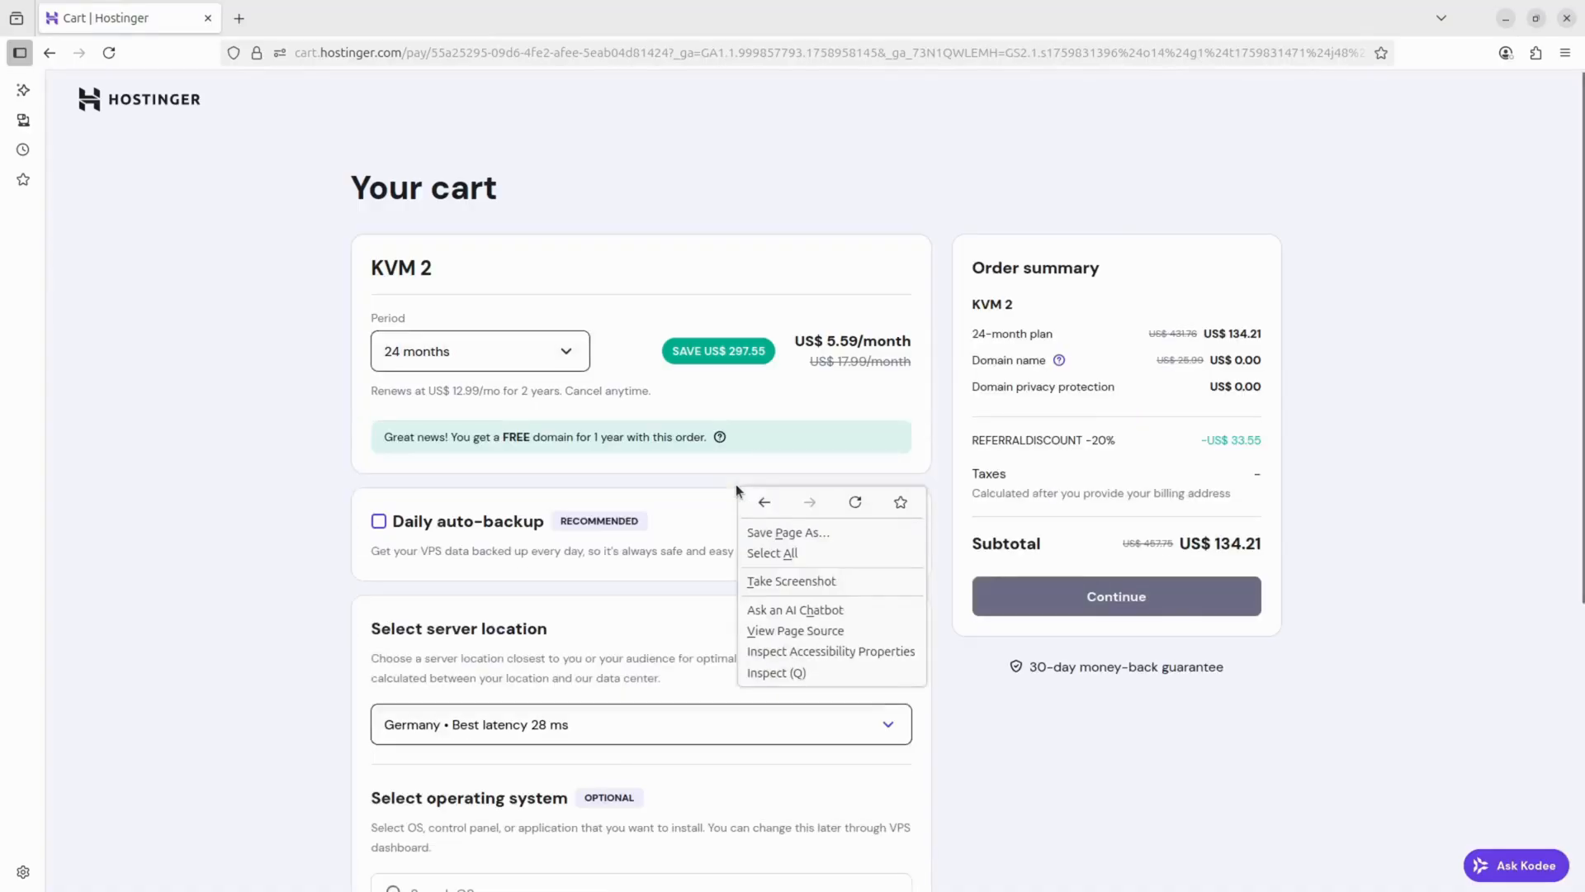
left_click(477, 351)
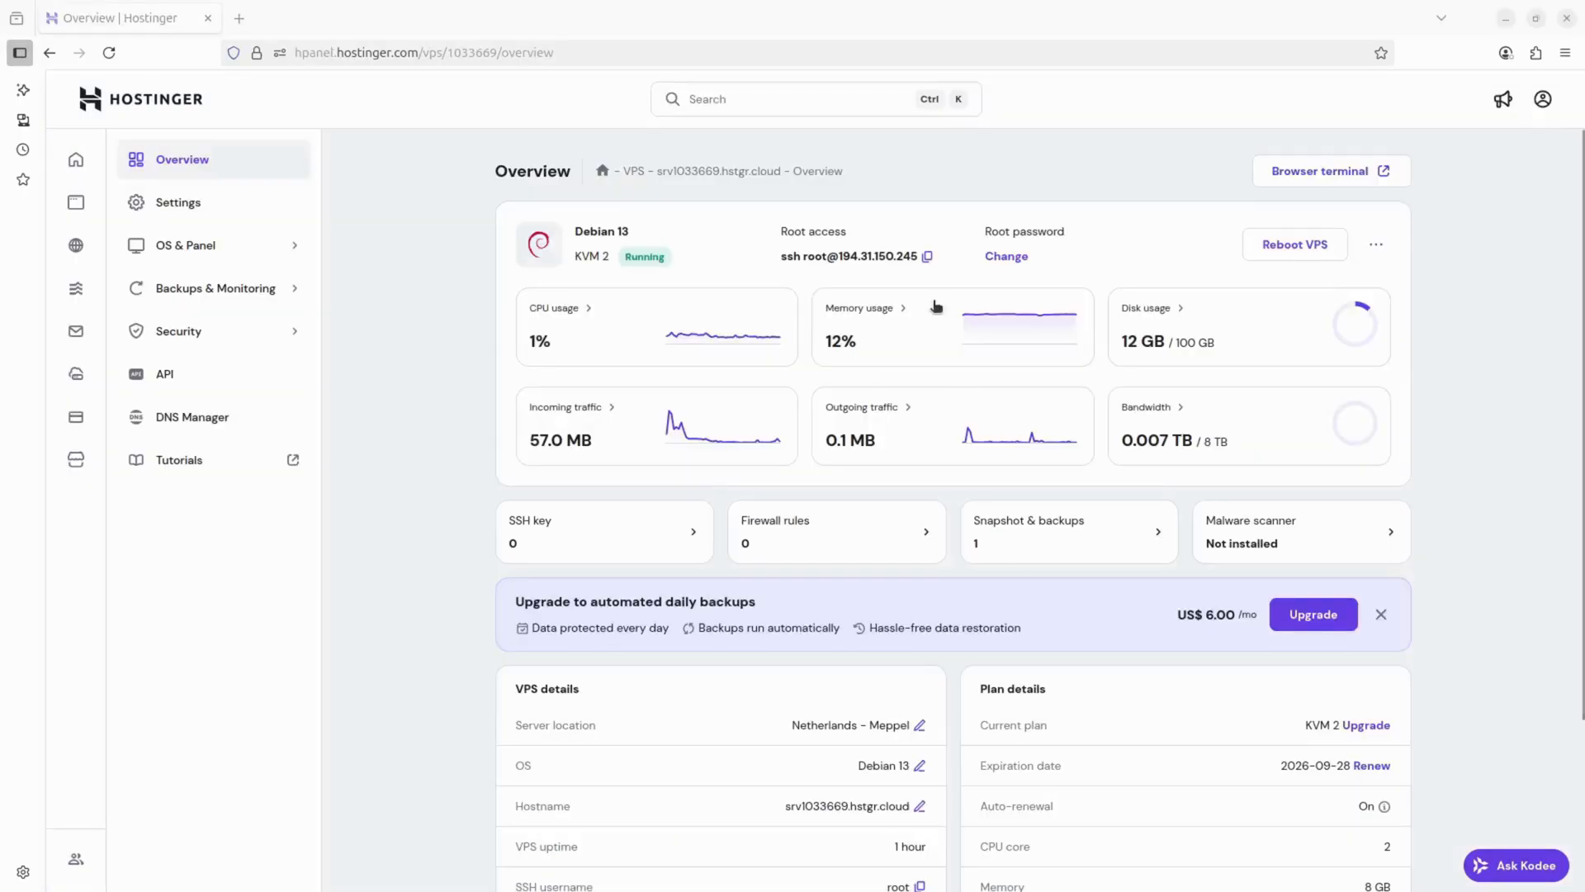
left_click(927, 256)
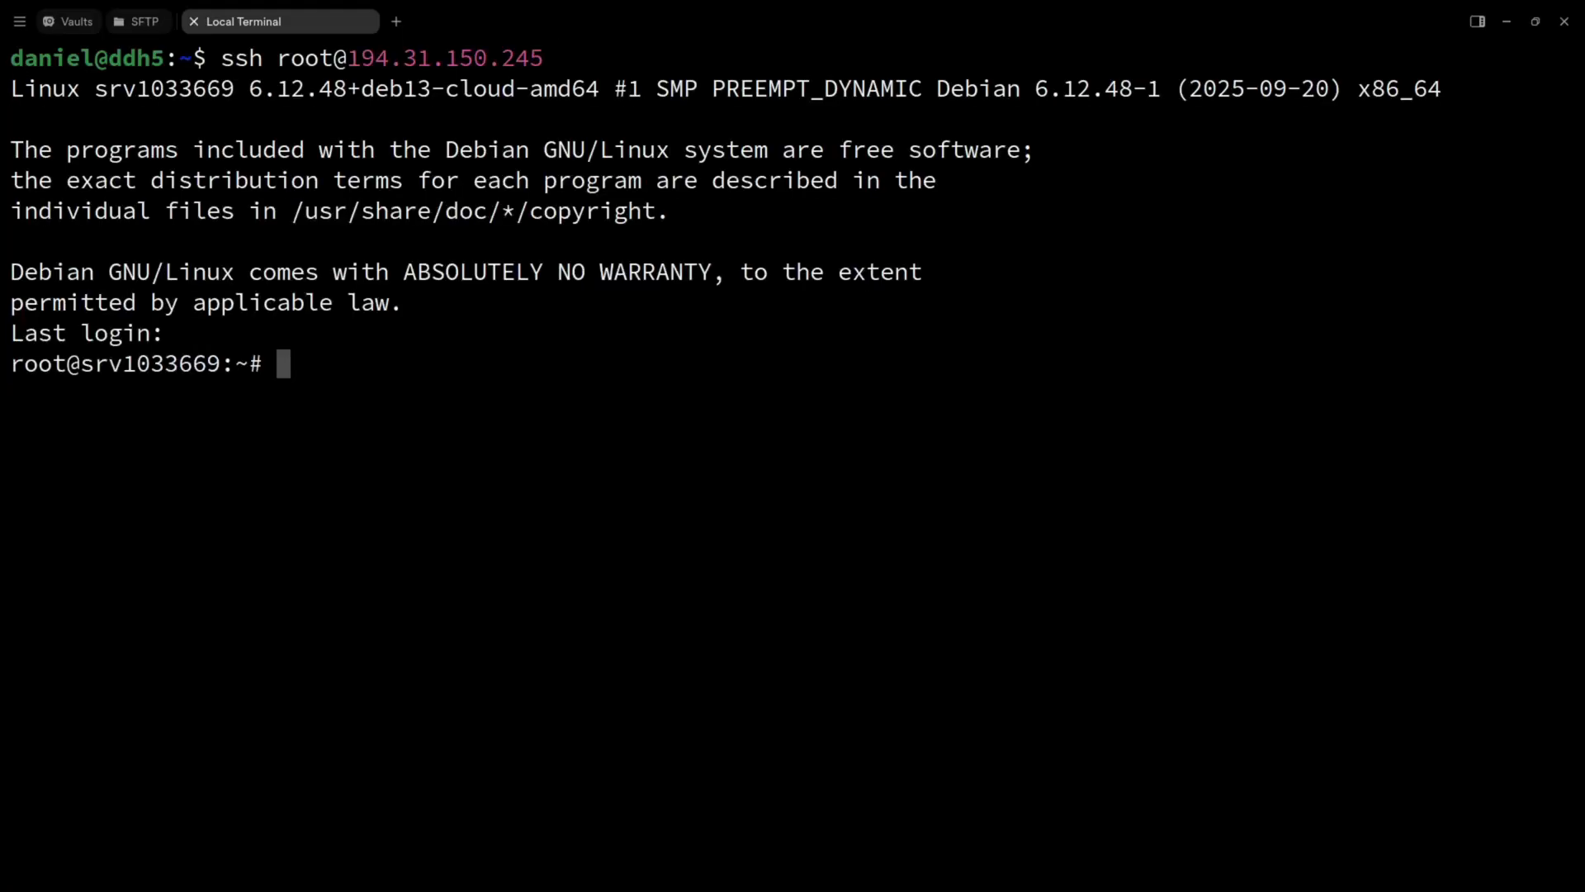
Step: Upgrade the server packages with apt and launch the softsweb Traefik setup script
type("apt update && apt upgrade -y")
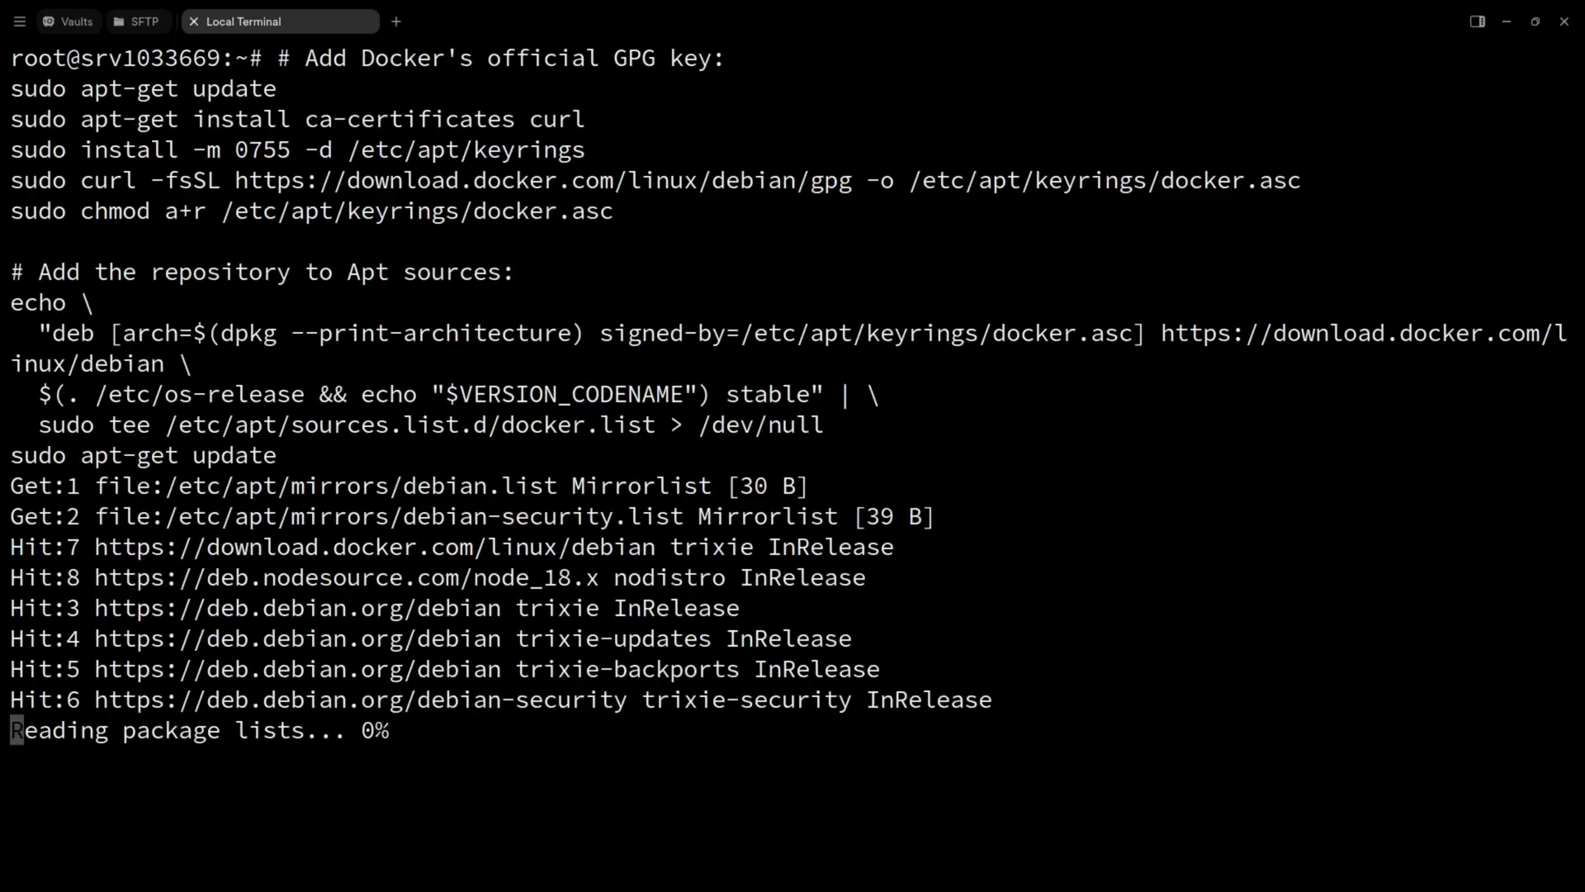
type("bash -c \"$(curl -fsSL https://raw.githubusercontent.com/softsweb/traefik-setup/main/install-traefik.sh)\"")
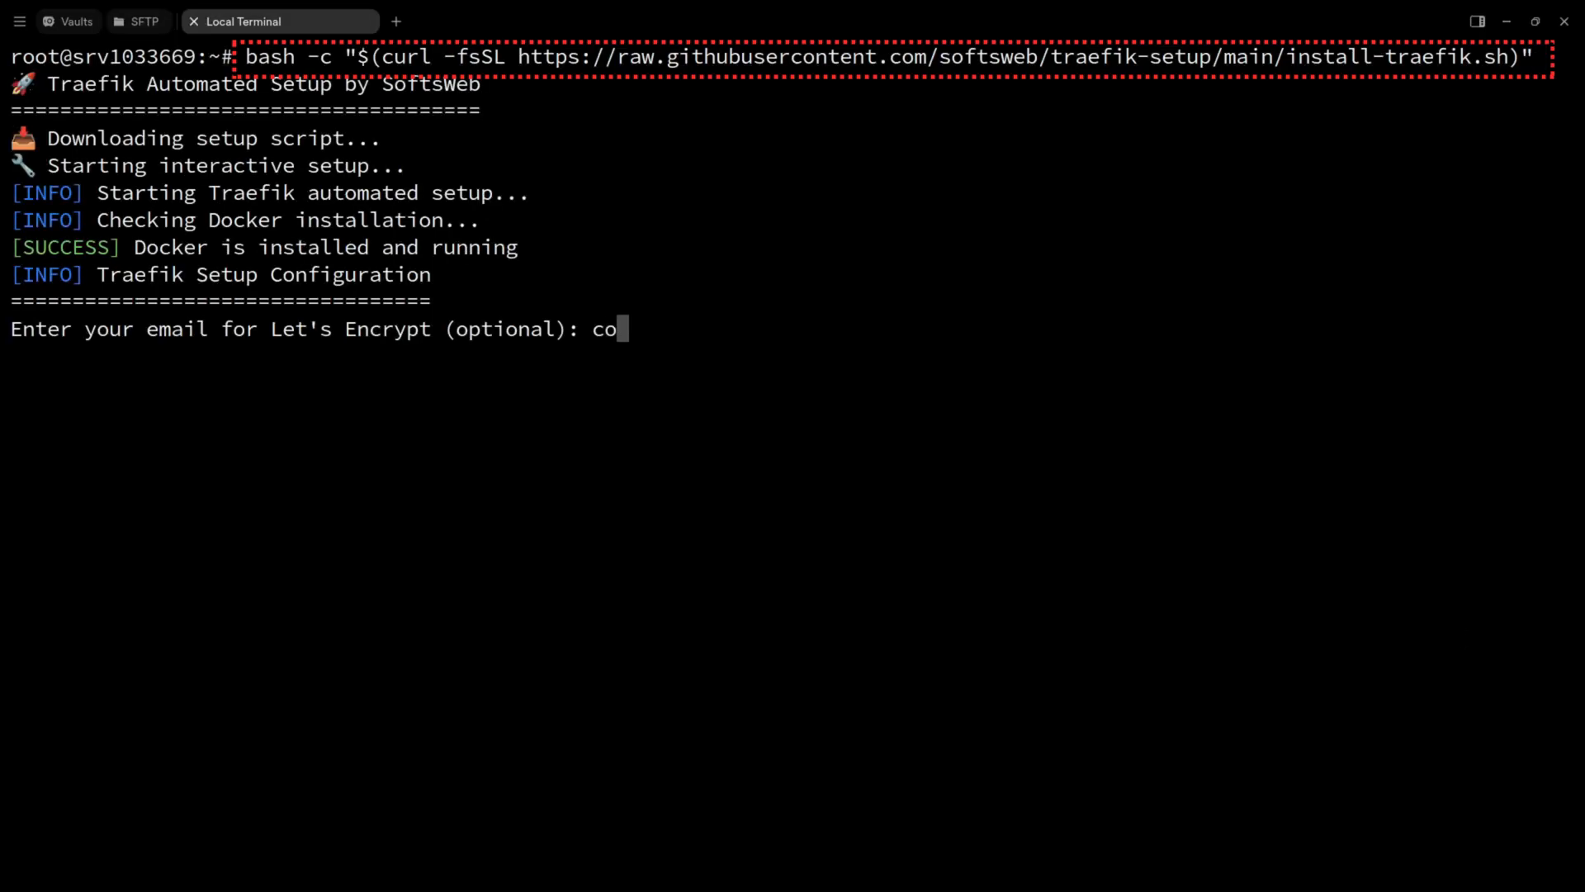
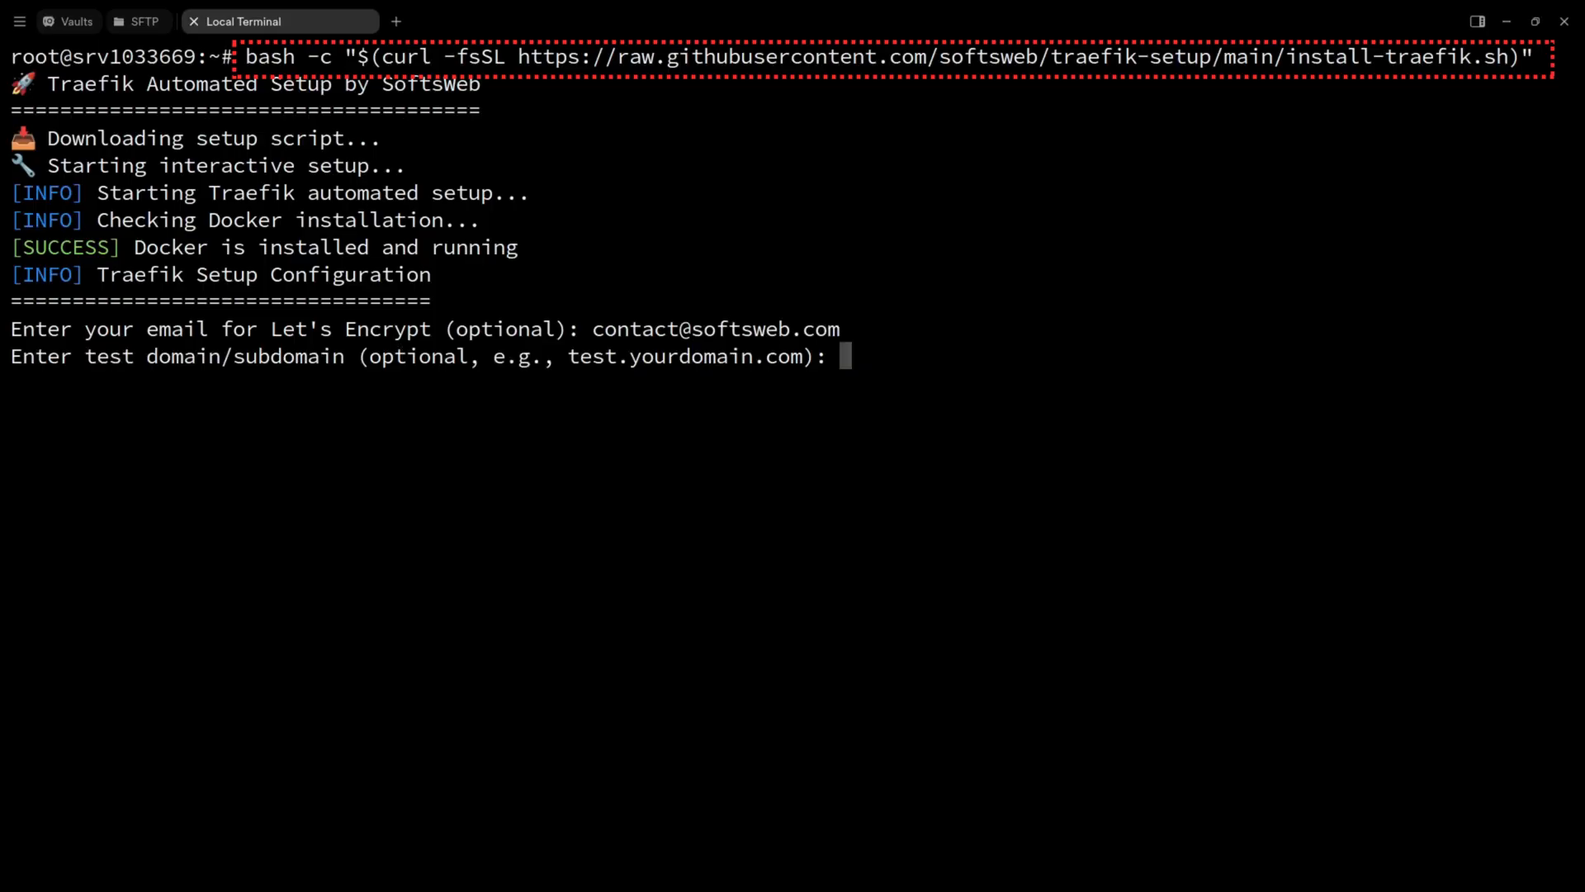
Step: Give the Traefik script the contact email and test.softs.top domain, confirm with y, and clear
type("test.softs.top")
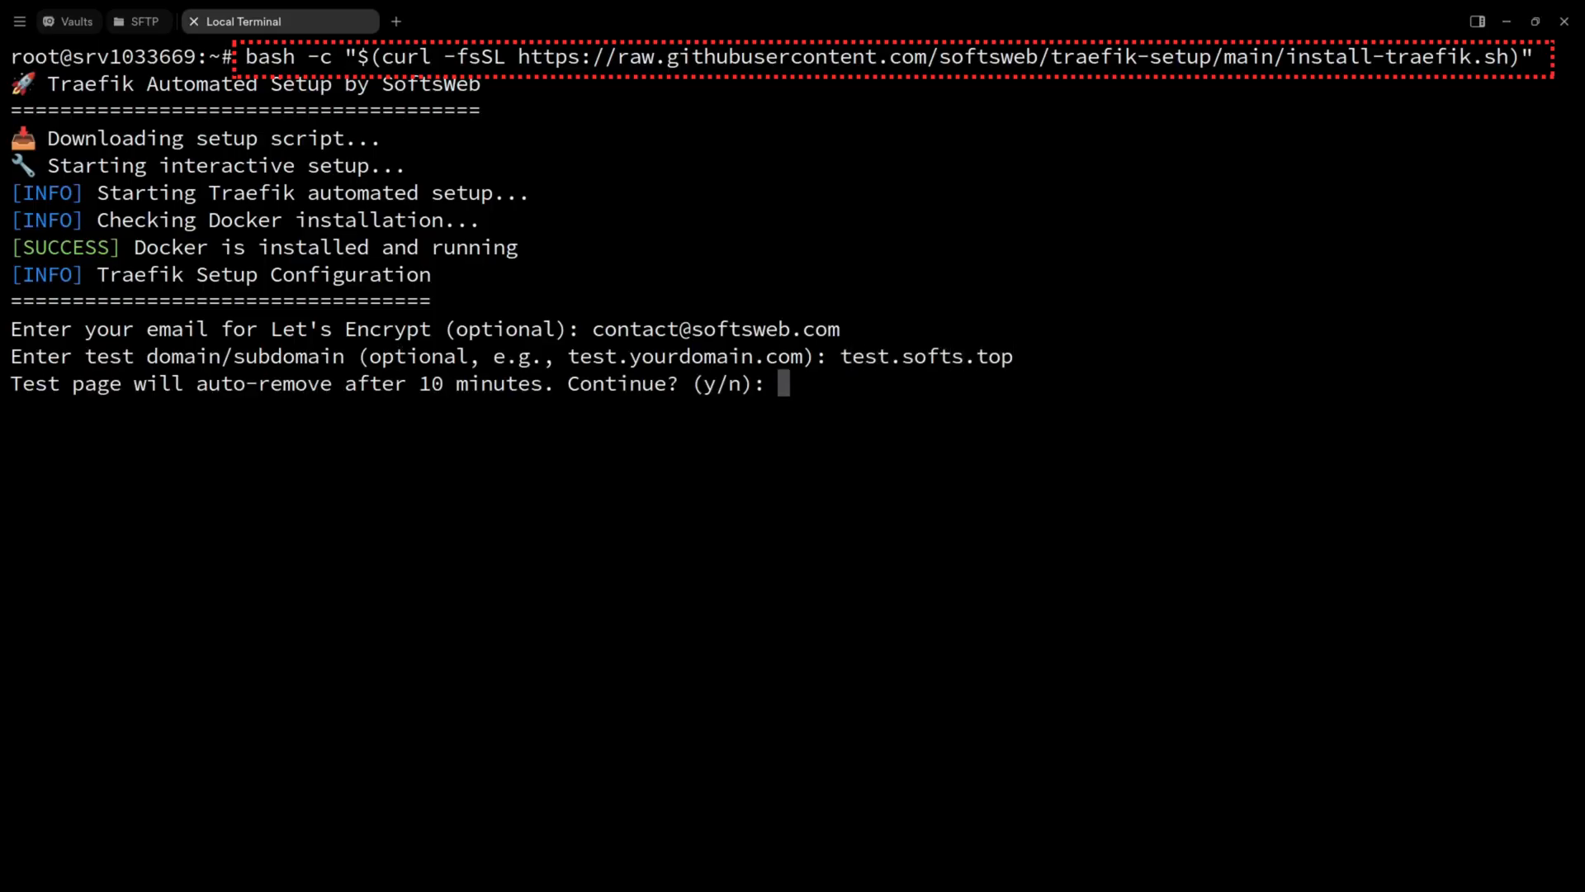
type("y")
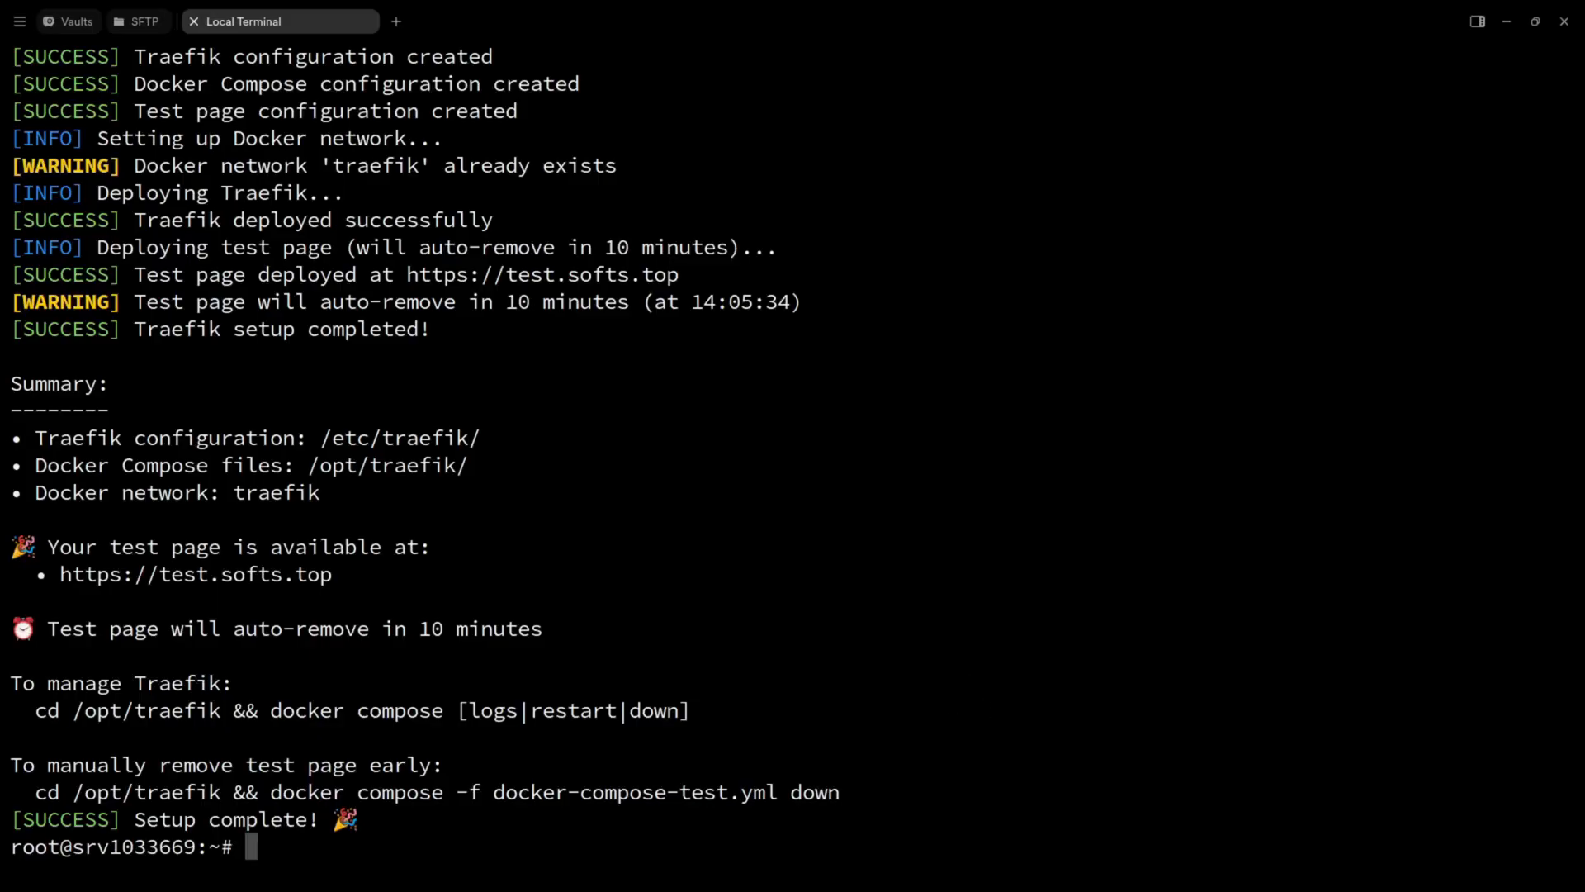
type("clear")
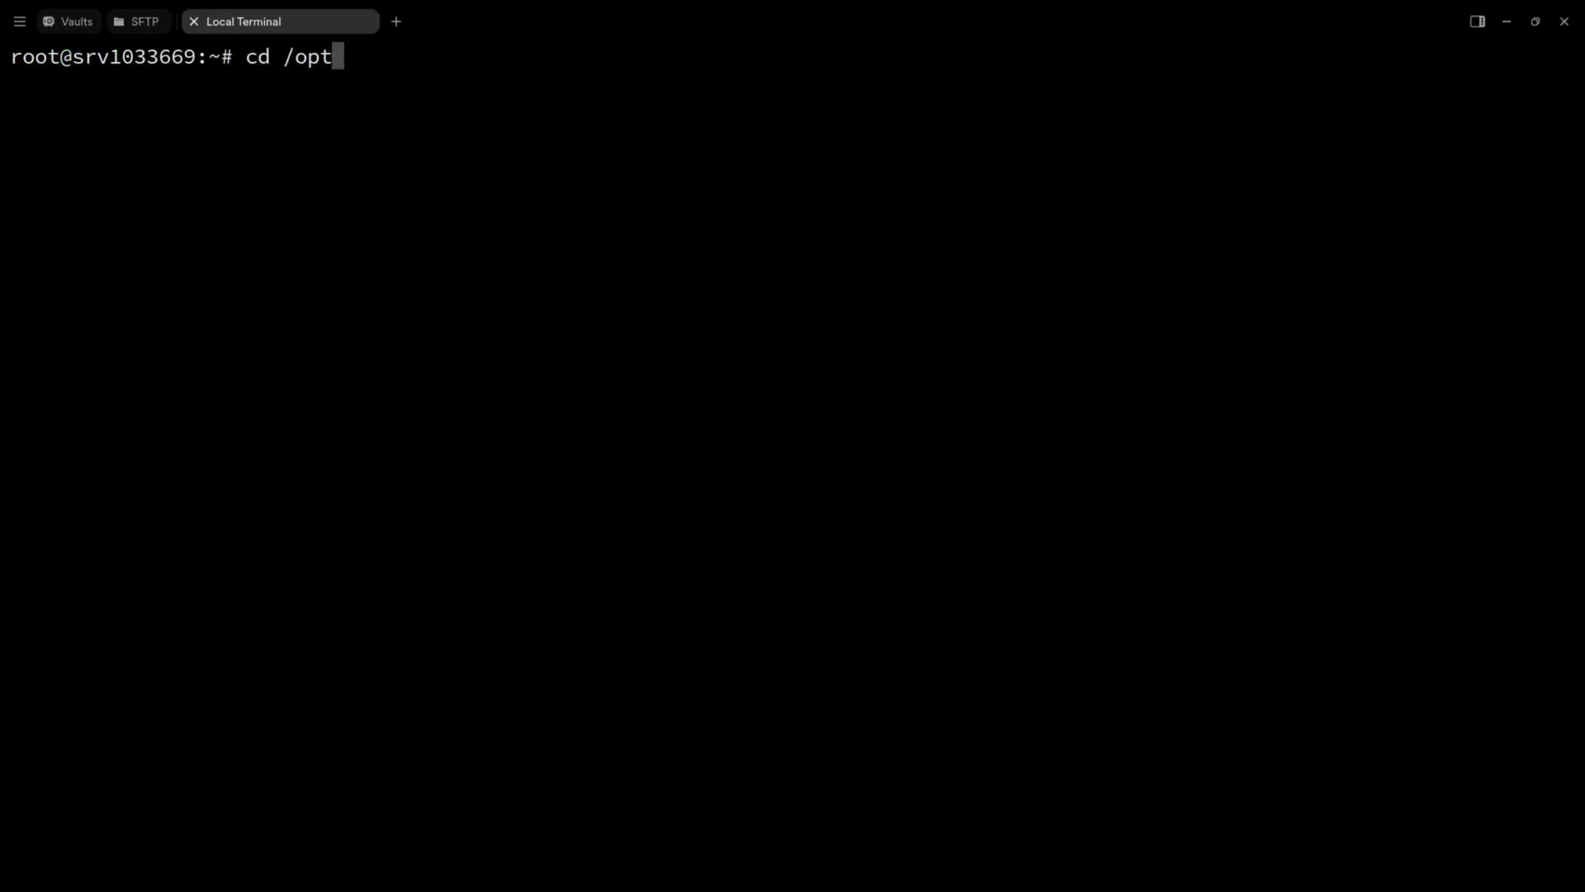
Step: Begin a mkdir command for a new project folder under /opt
type("mkdir ne")
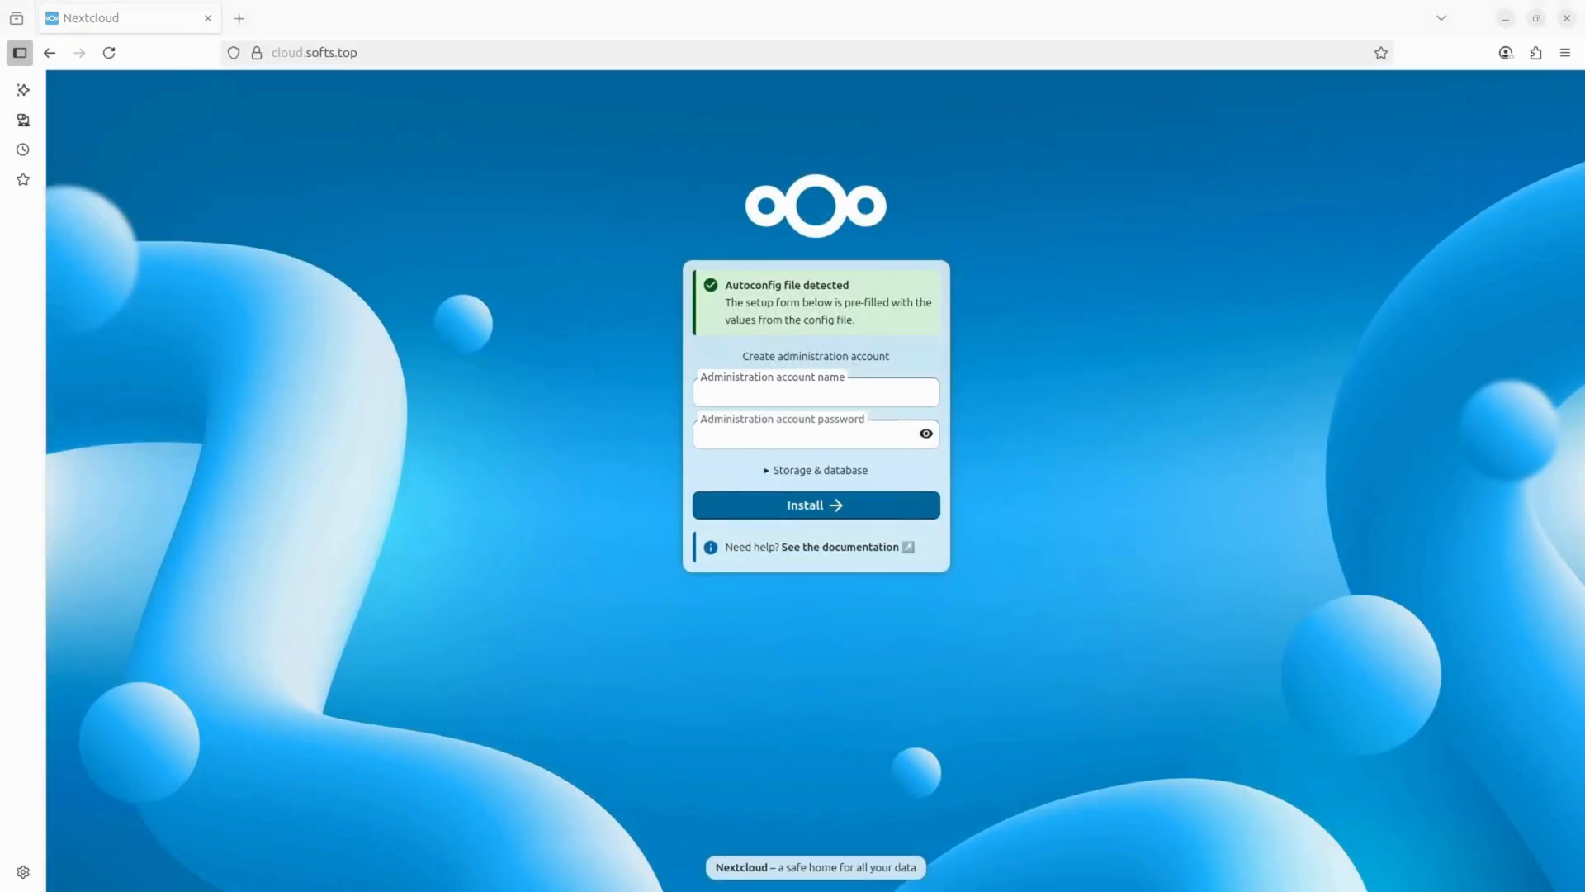
Step: Enter the admin account details, run the installation, and dismiss the welcome overview
left_click(816, 470)
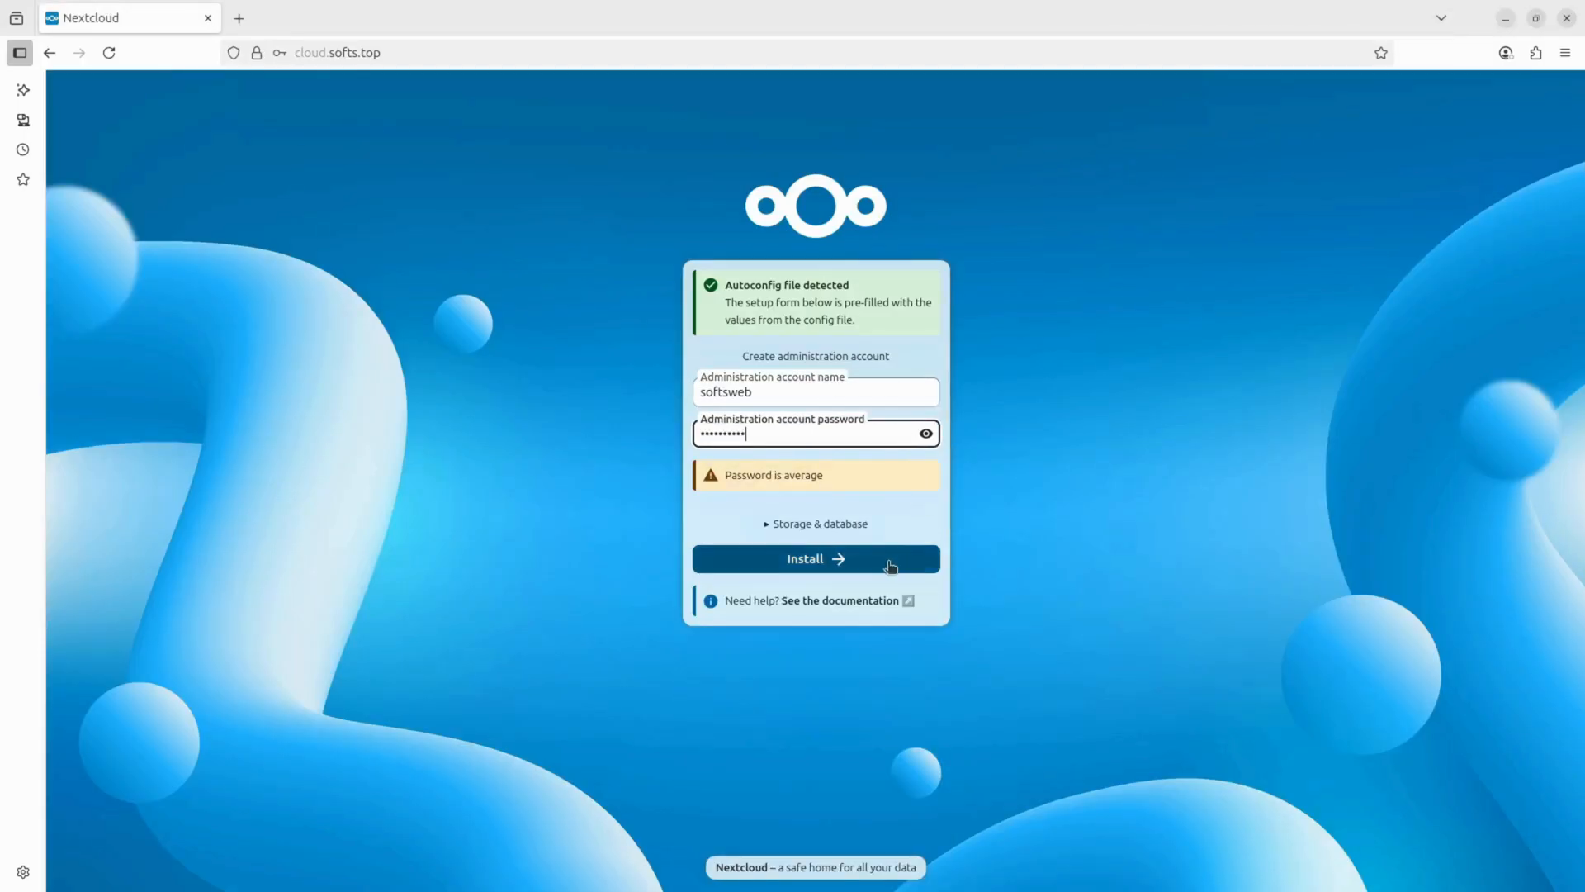
left_click(815, 558)
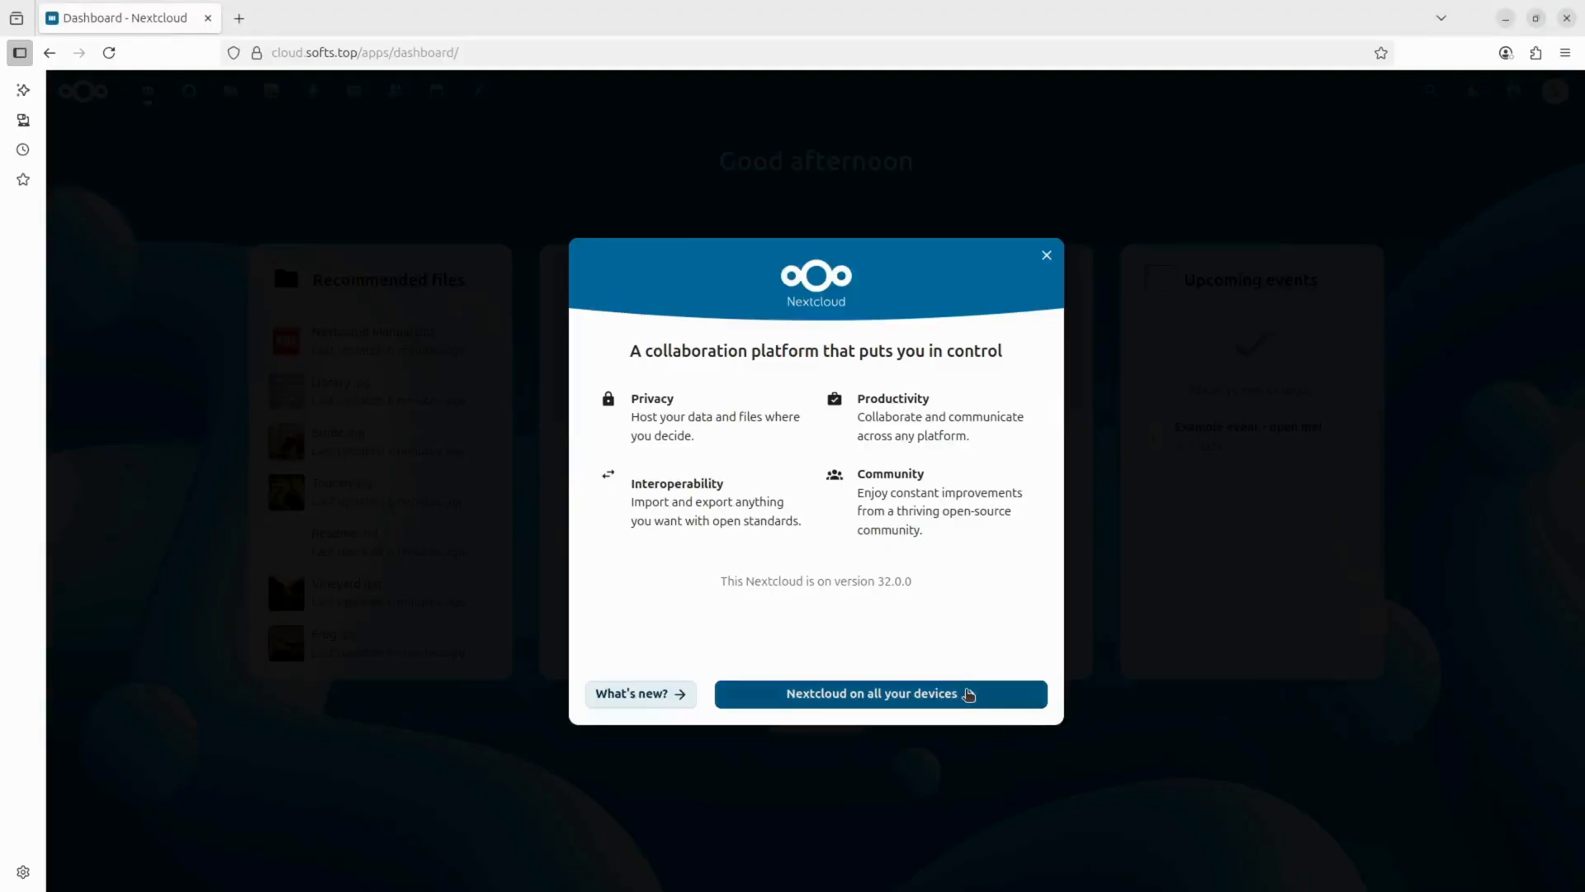
left_click(1046, 255)
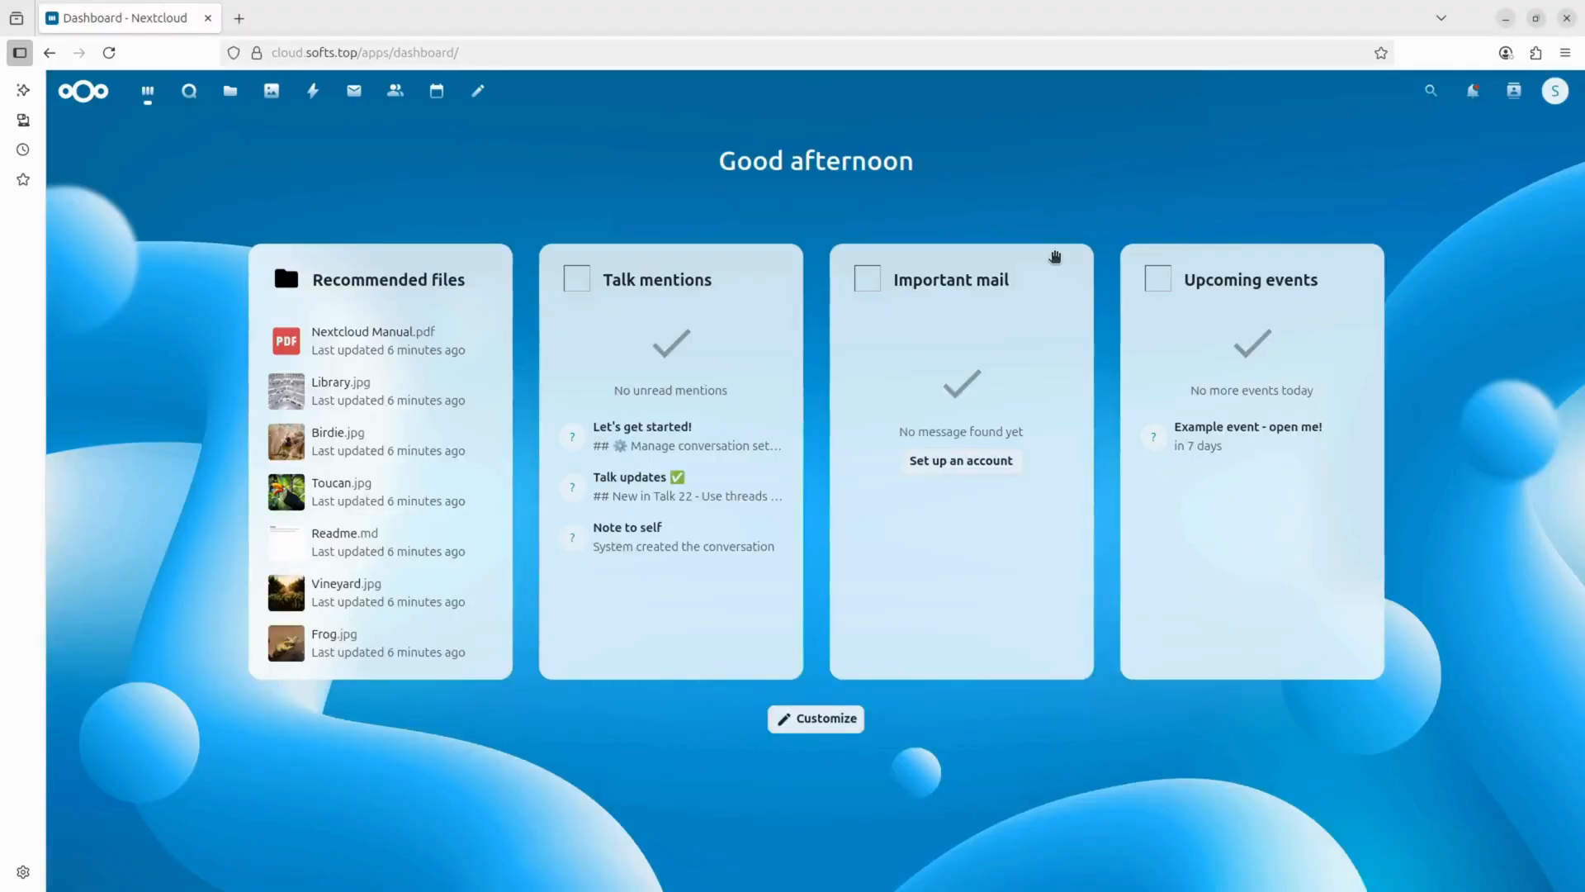
left_click(1555, 90)
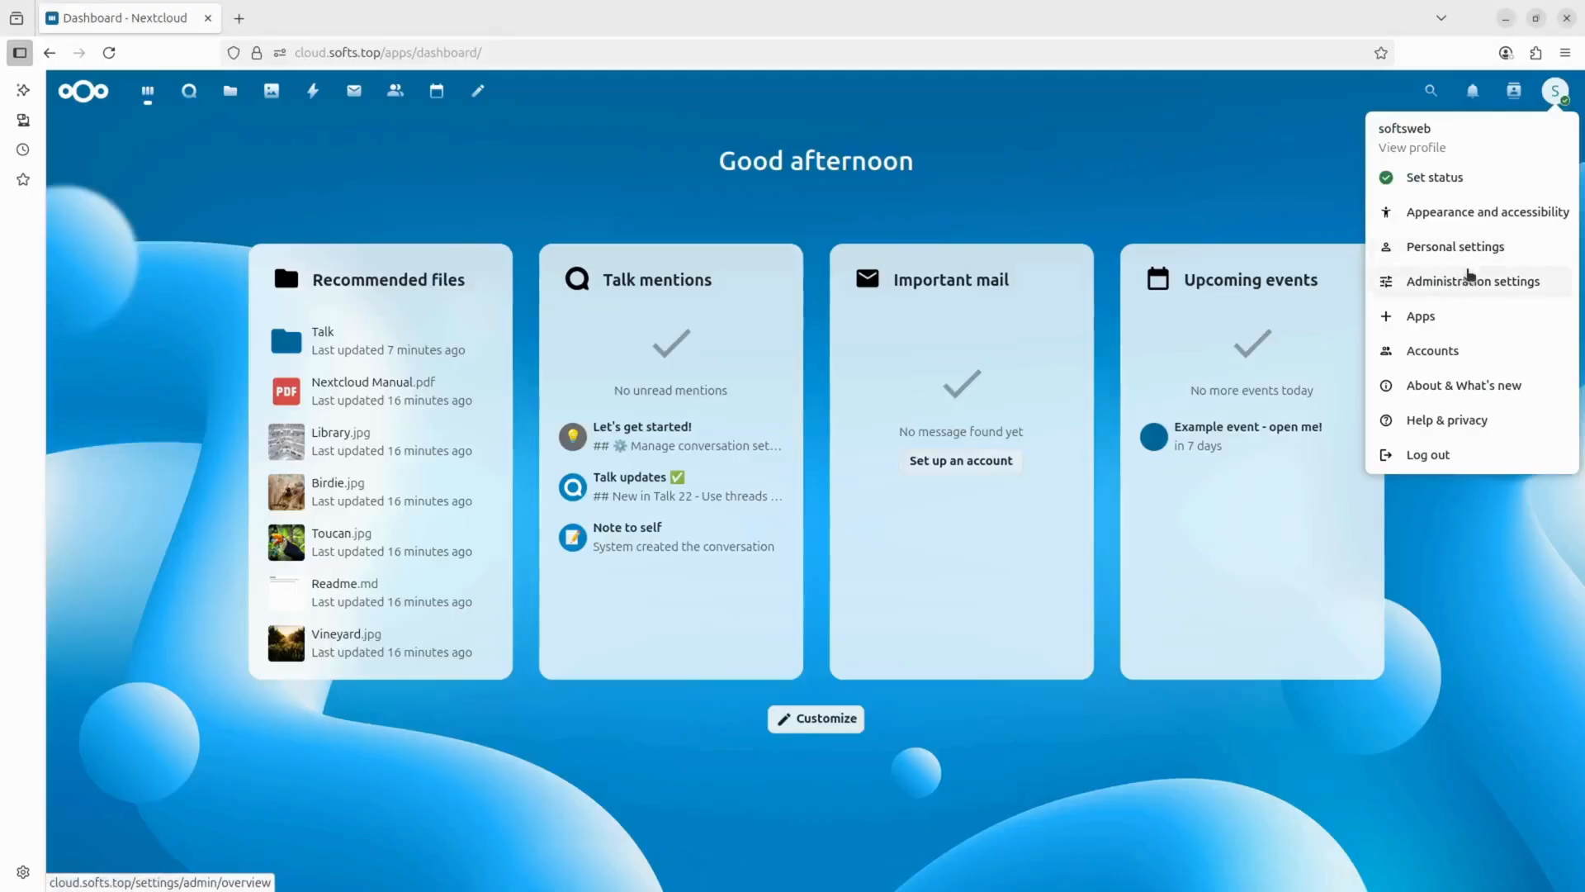
Step: Create an app password named 'iphone' under Personal settings > Security and copy it
left_click(1454, 246)
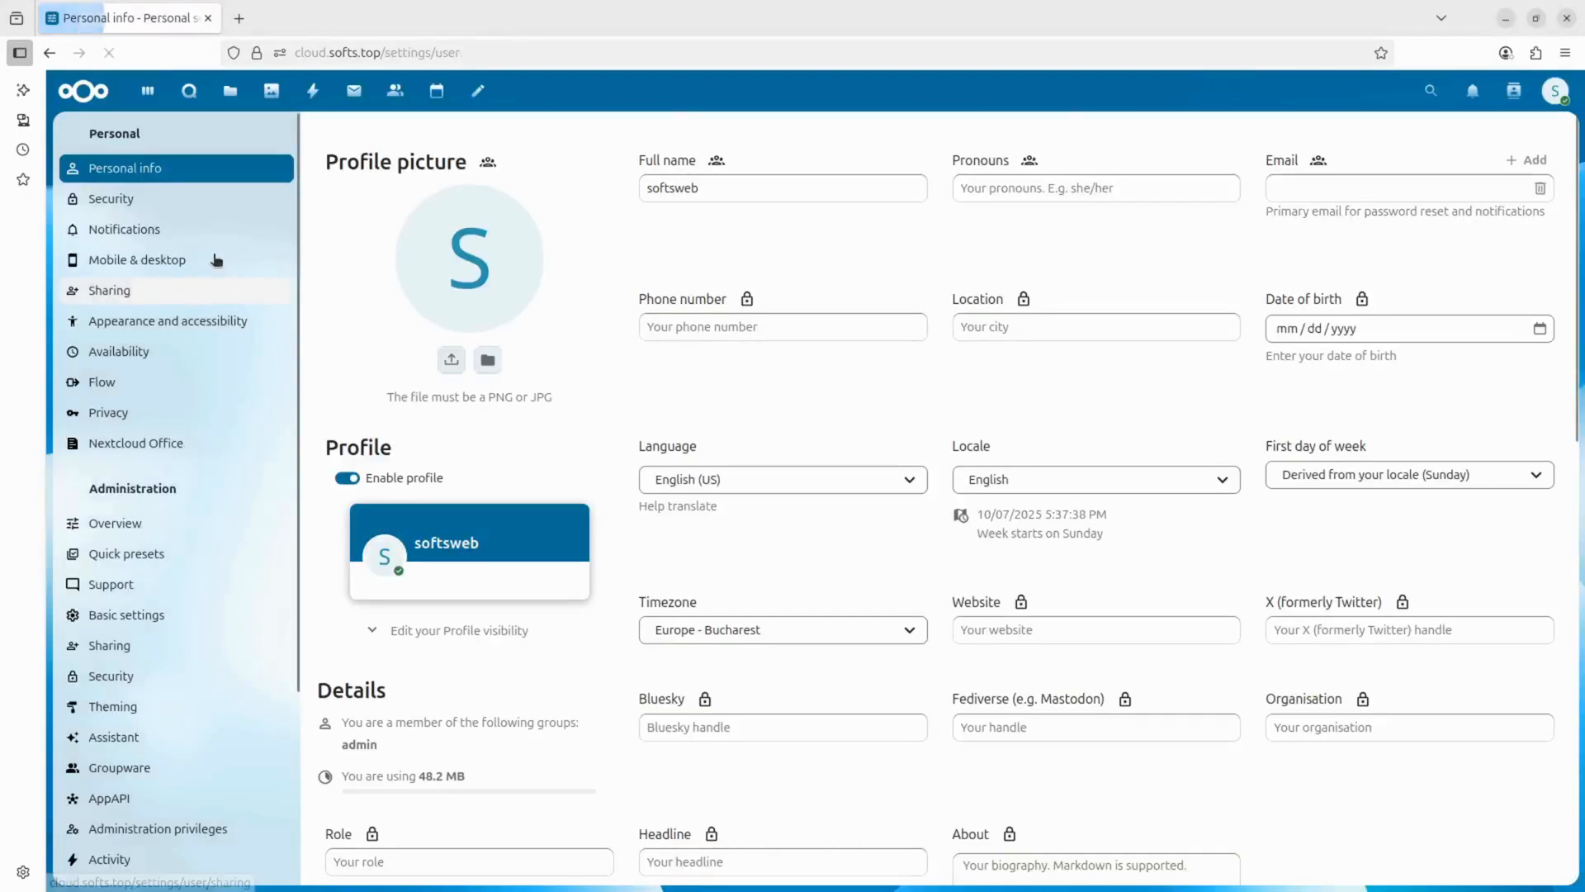
left_click(112, 198)
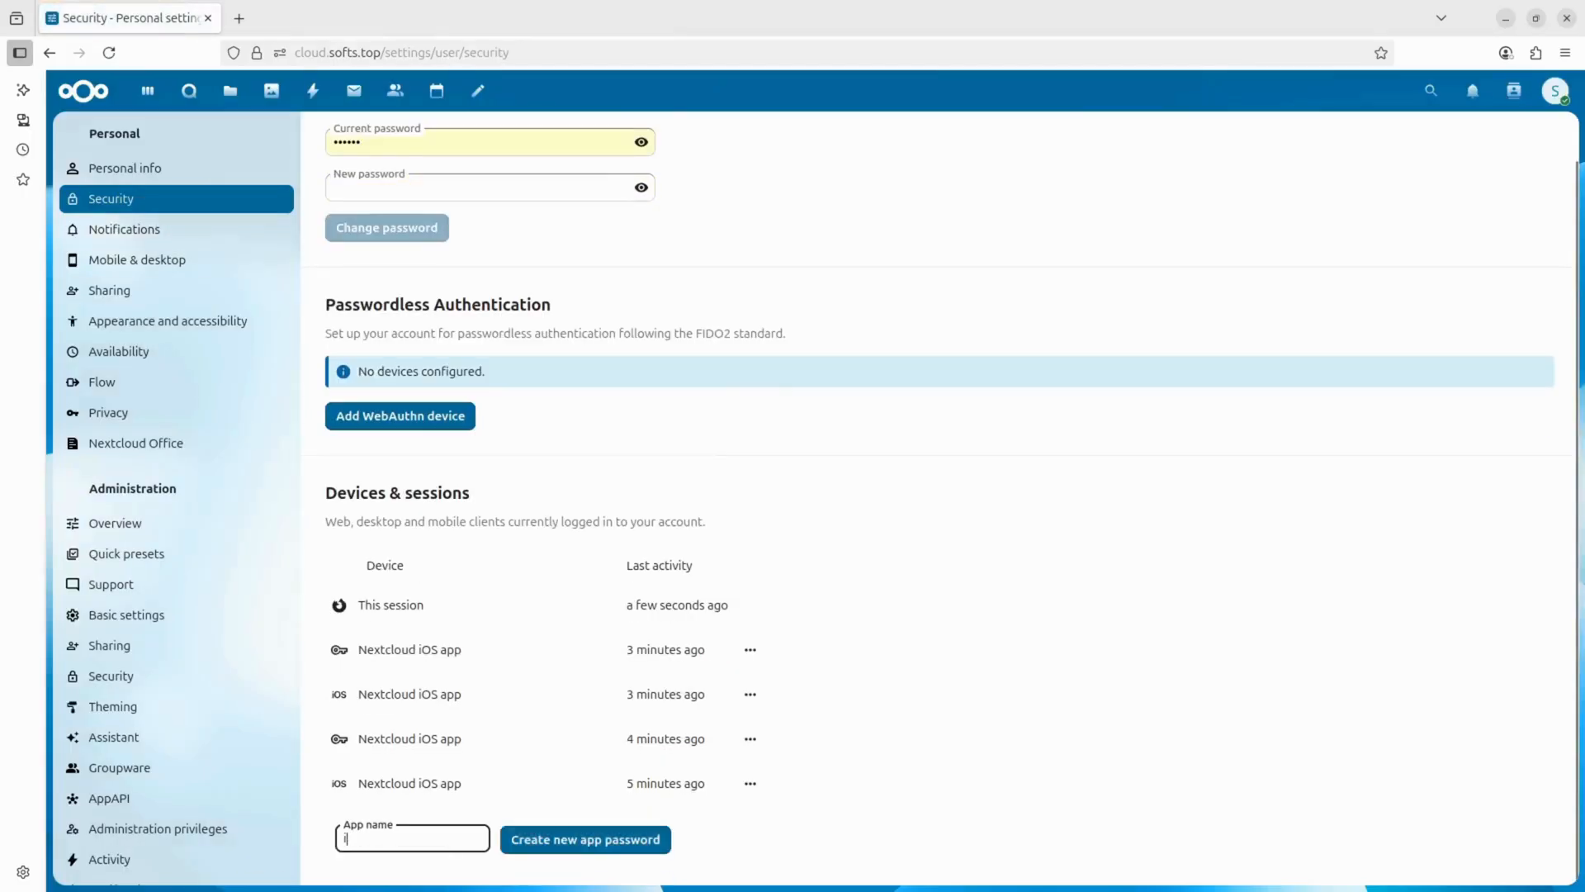
type("phone")
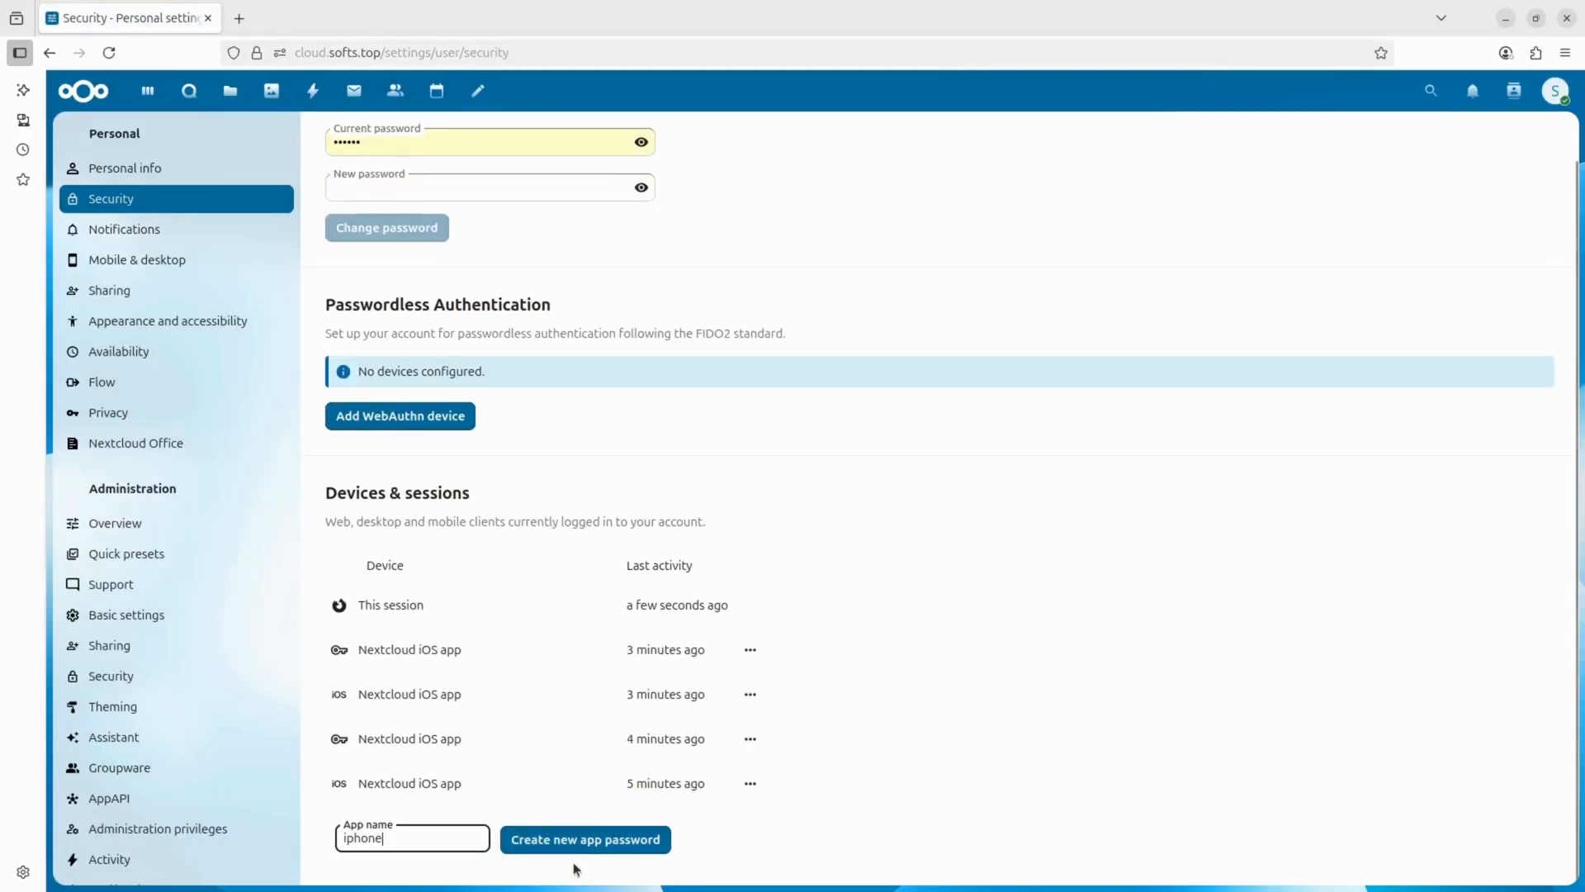
left_click(585, 839)
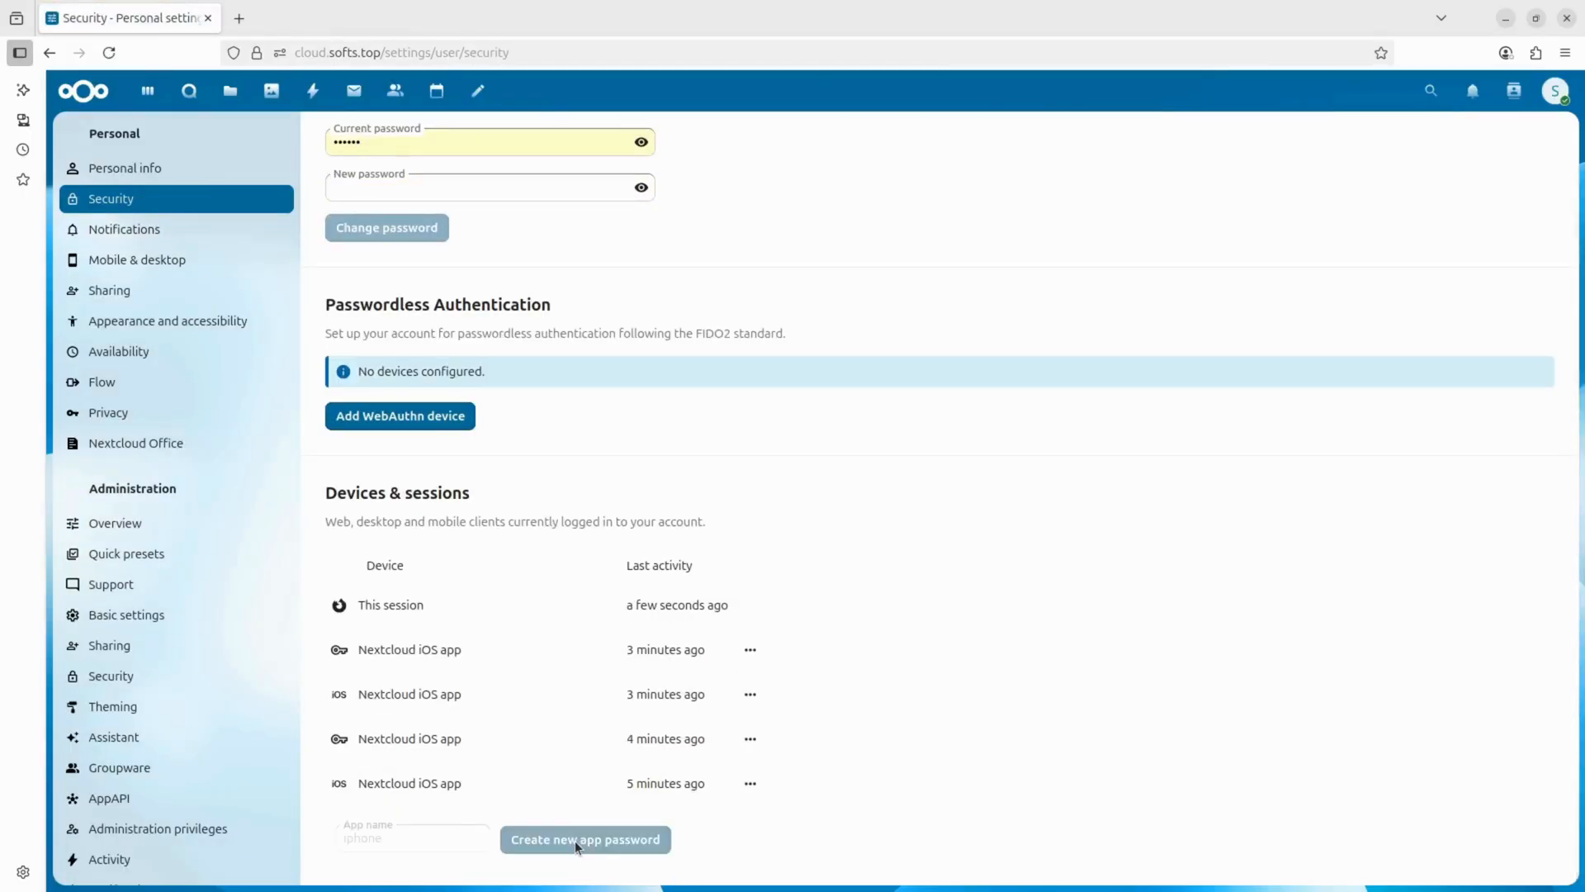
left_click(585, 839)
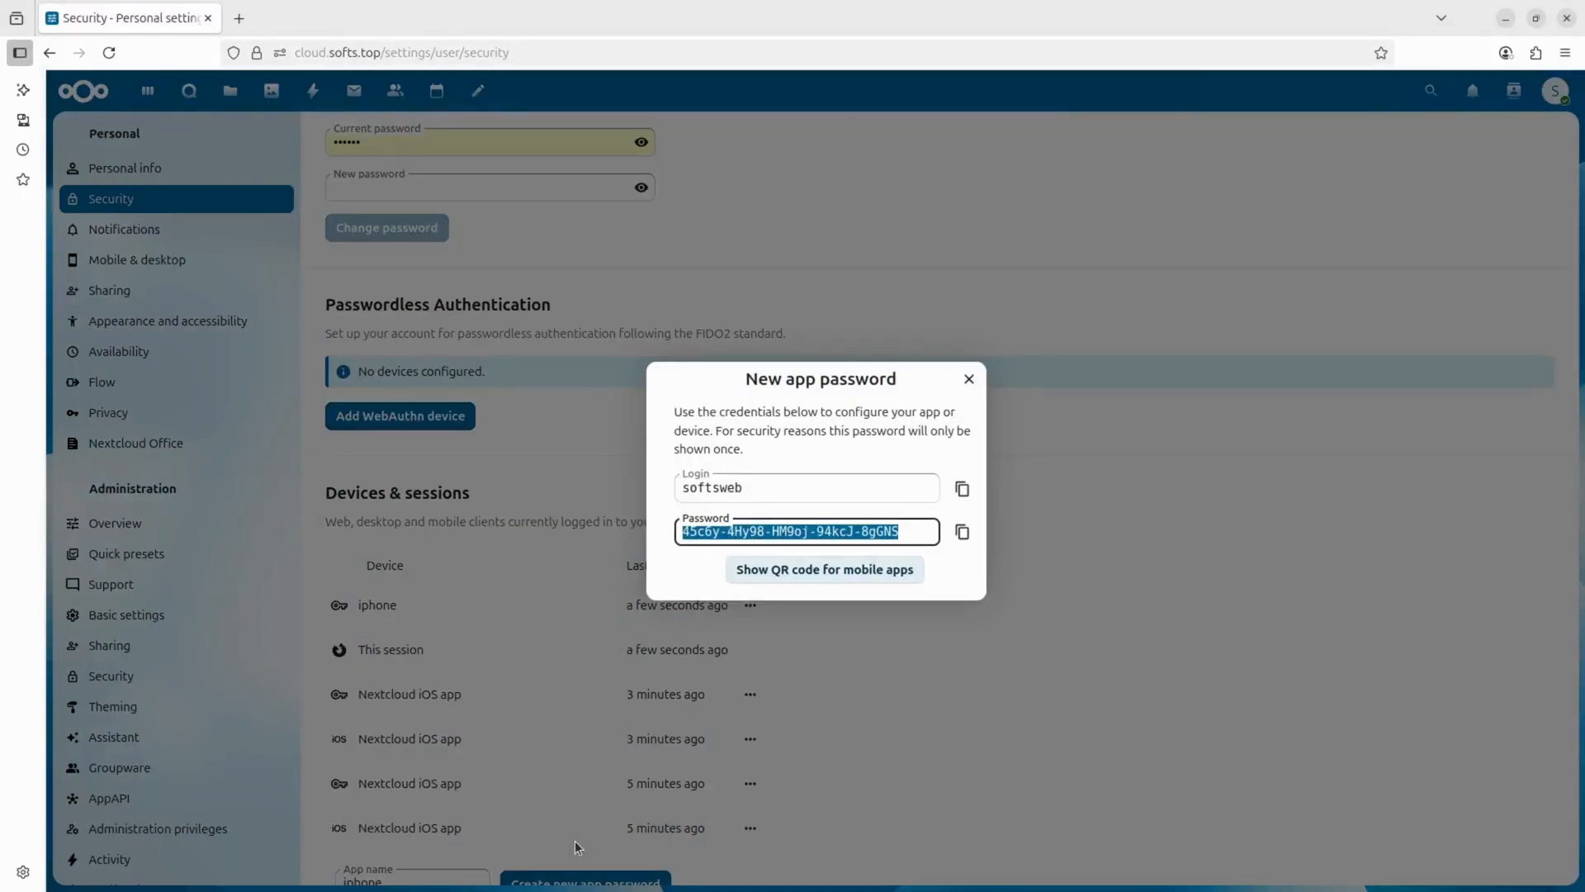
left_click(824, 569)
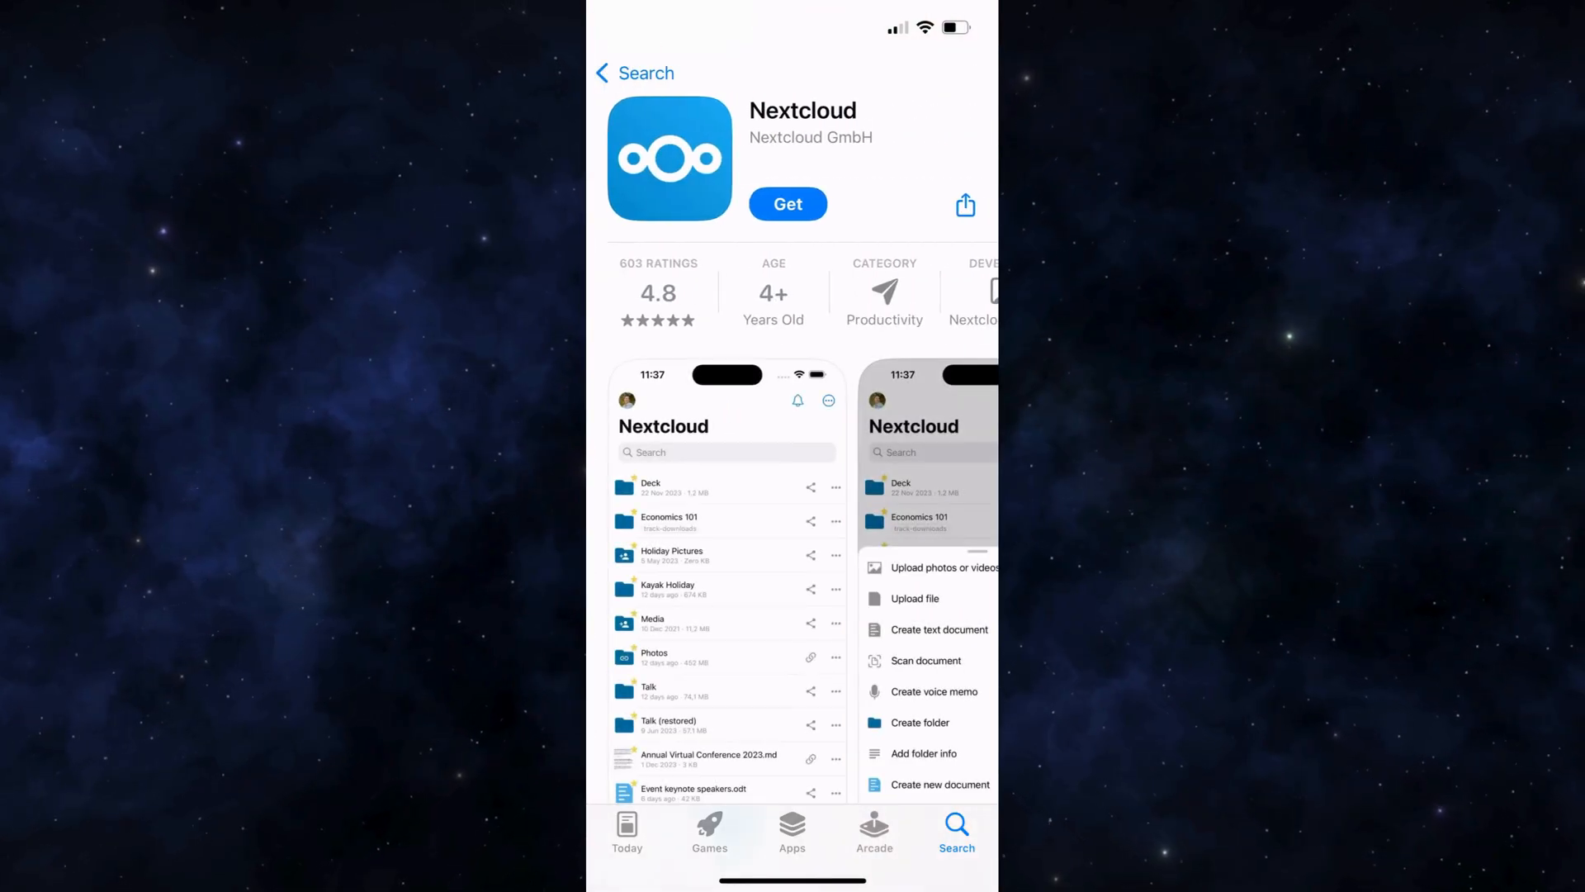
Step: Install Nextcloud from the App Store and log in with the server address and app password
left_click(787, 204)
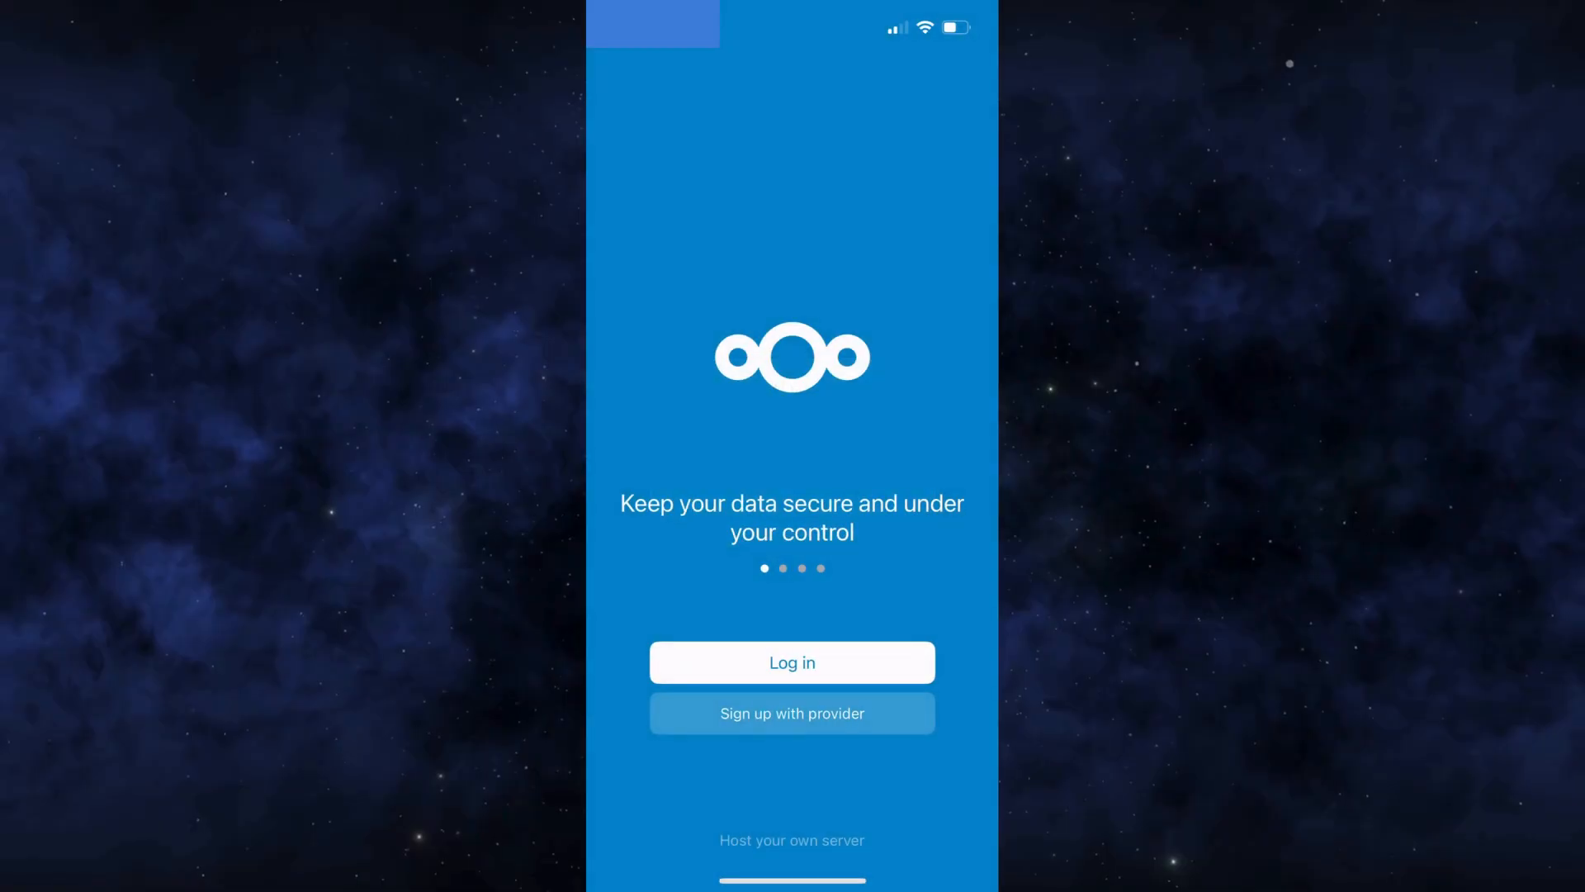
left_click(792, 662)
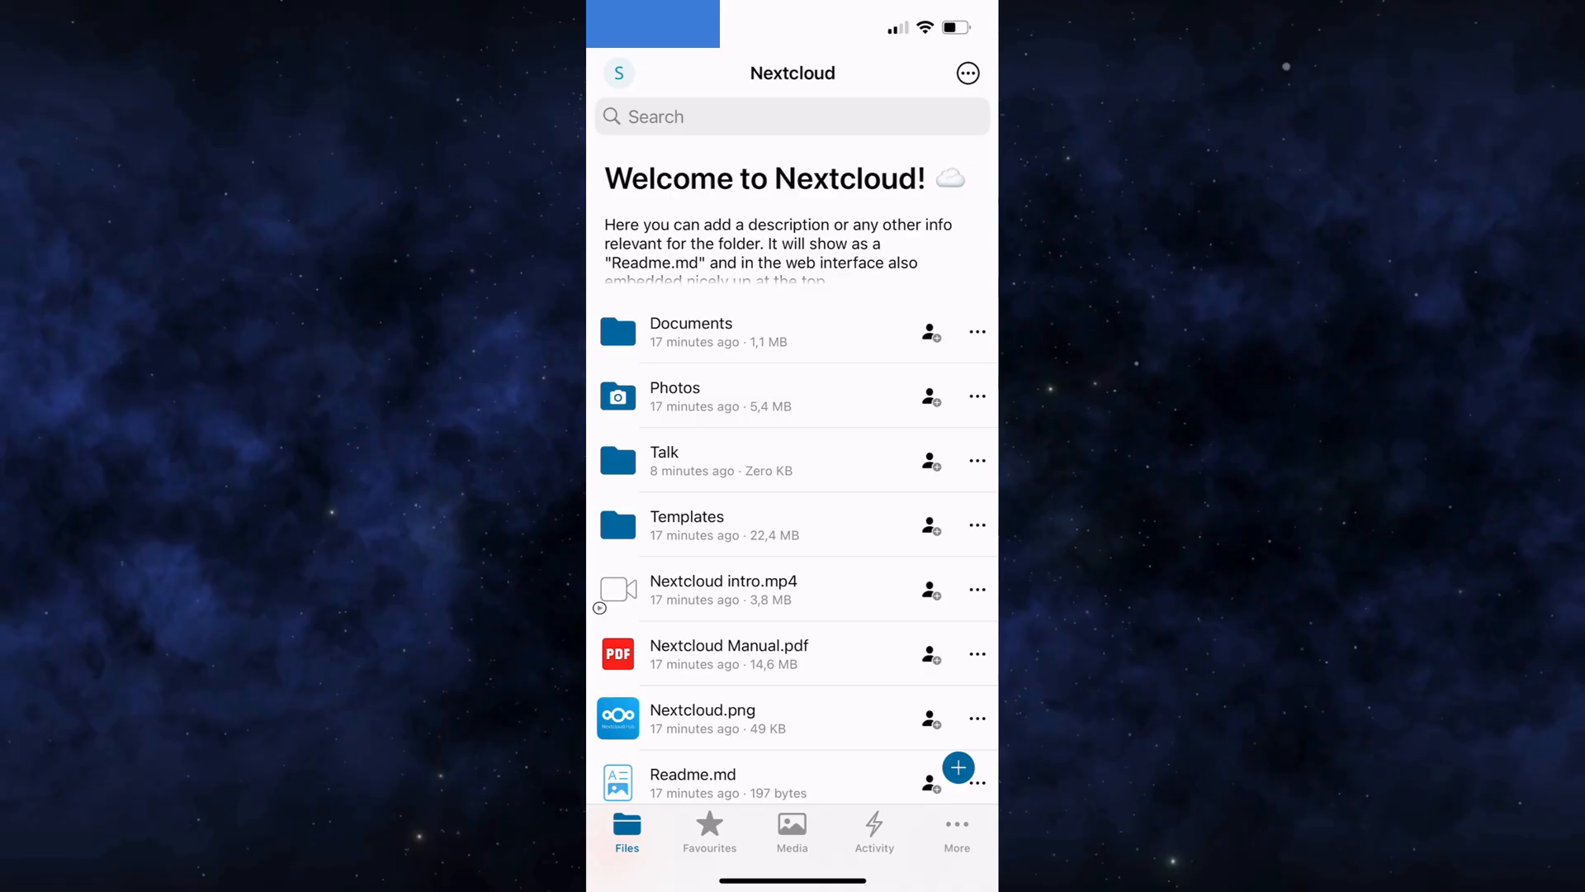
left_click(617, 72)
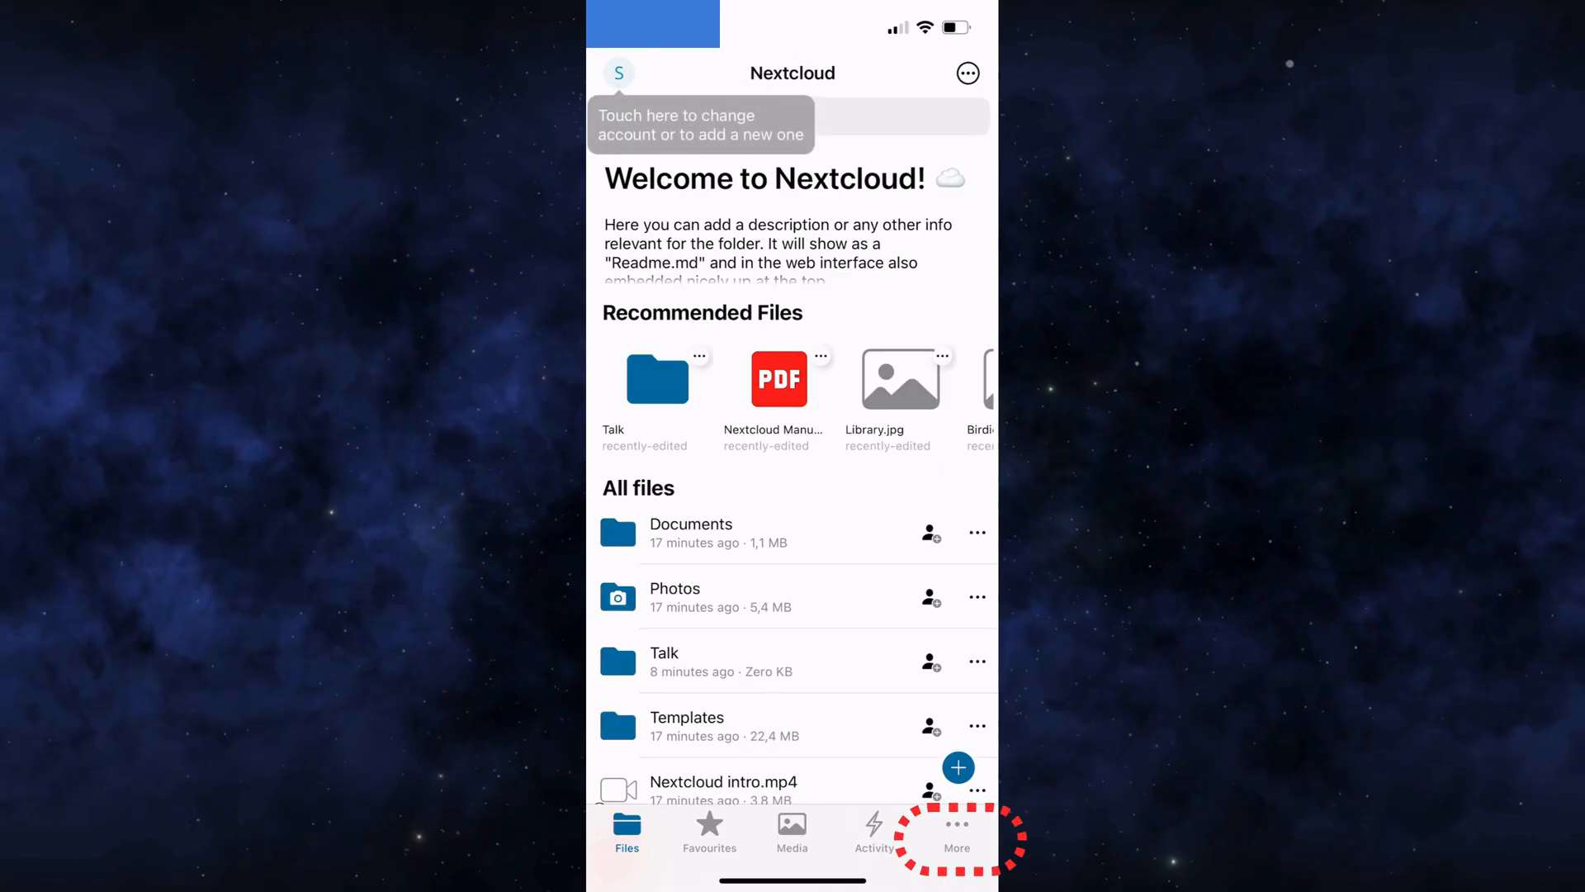
Step: Open the app's Auto upload settings and set Subfolder Granularity to Daily
left_click(955, 831)
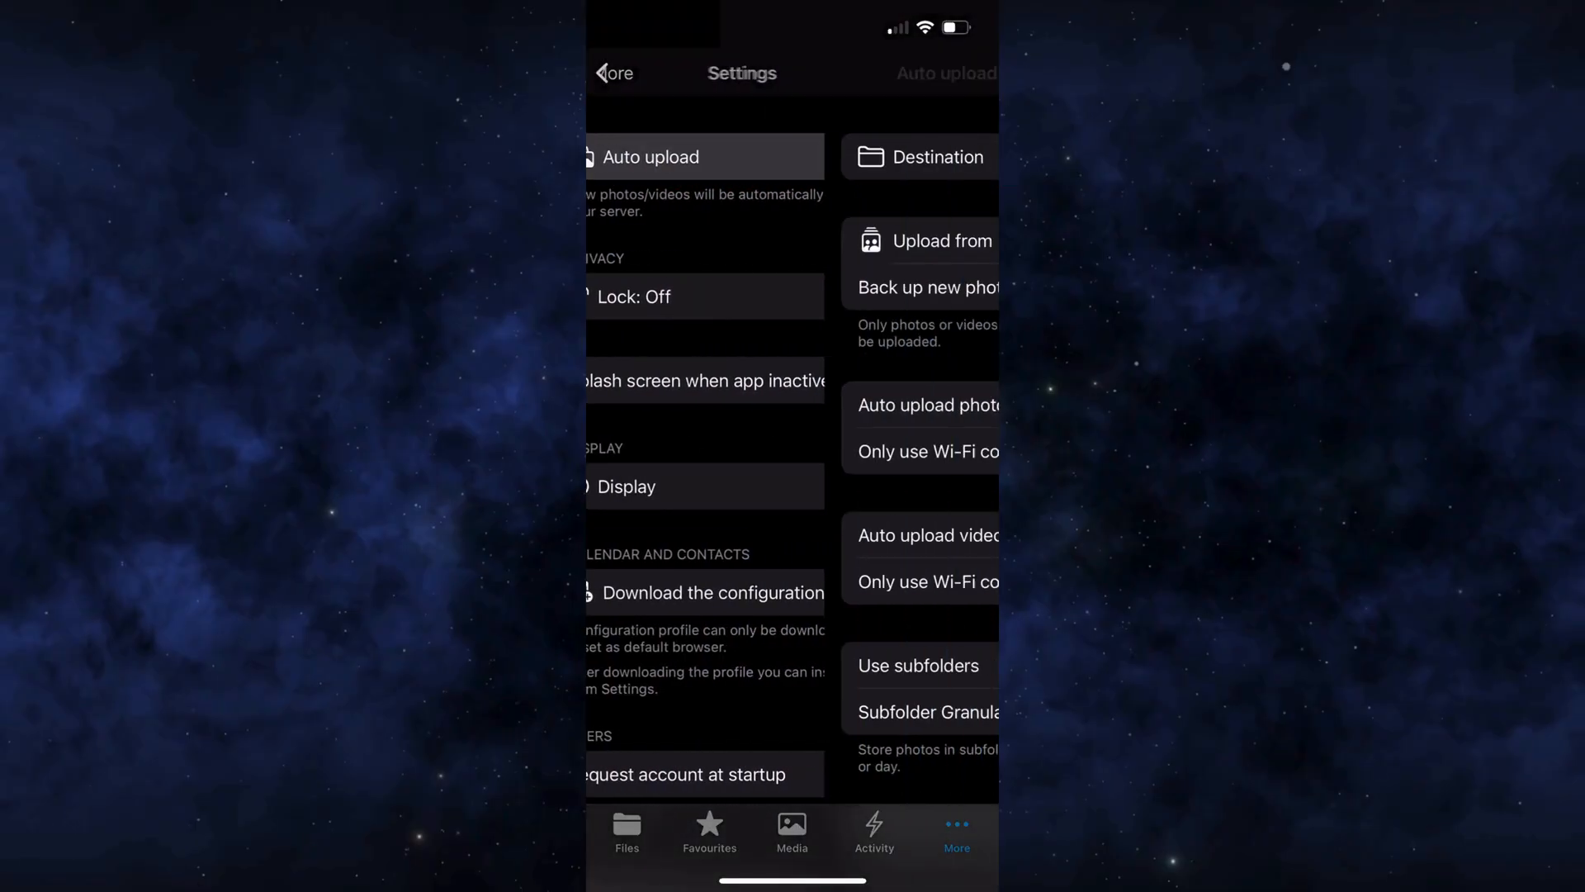
left_click(656, 156)
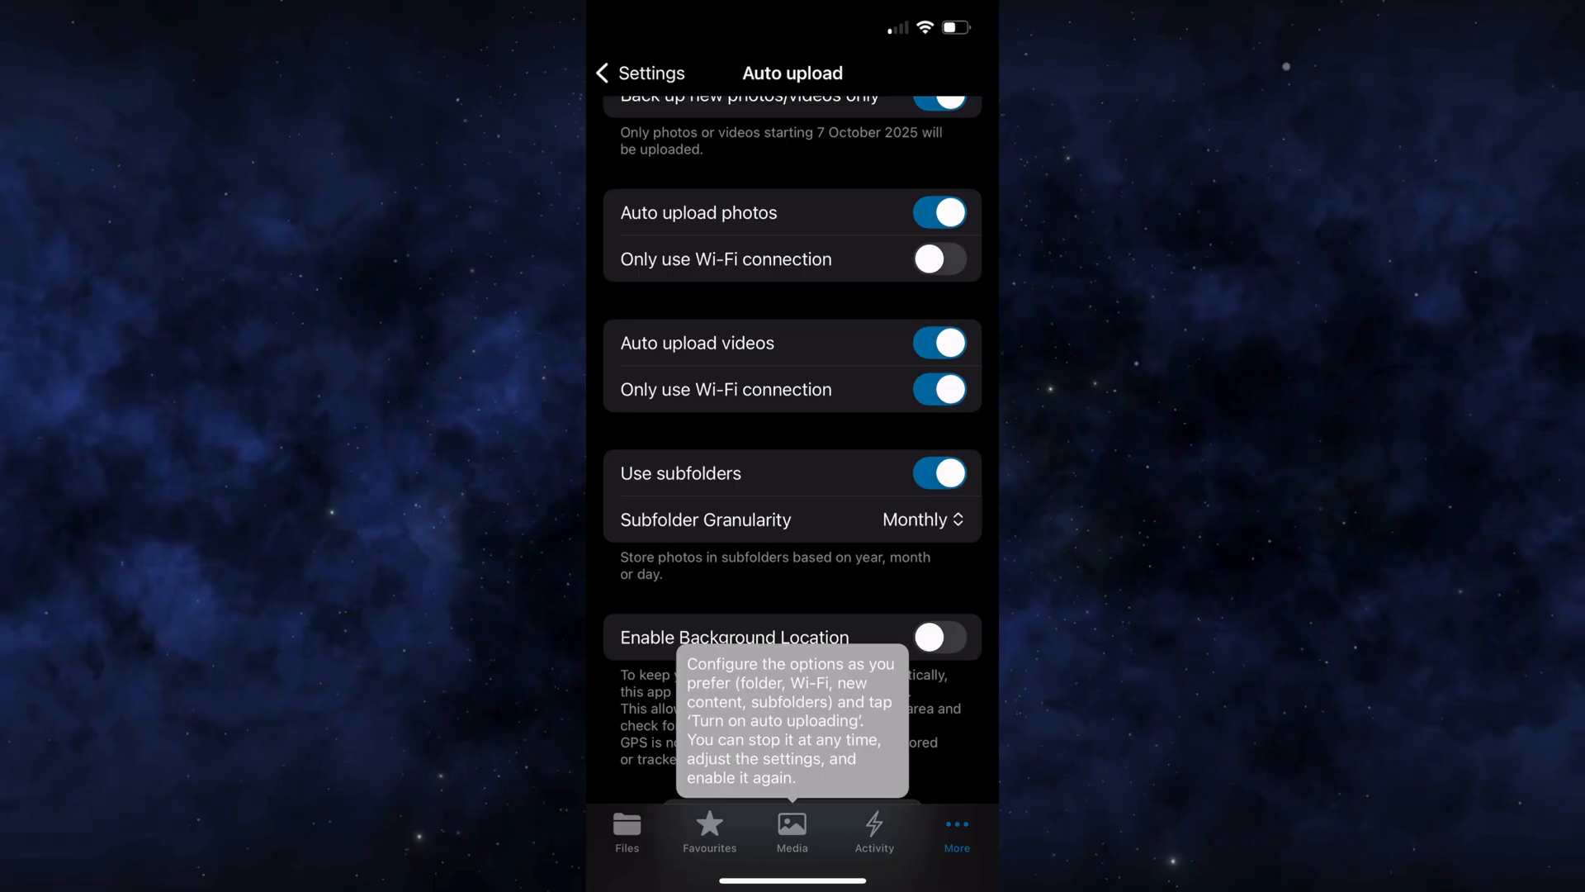
left_click(920, 518)
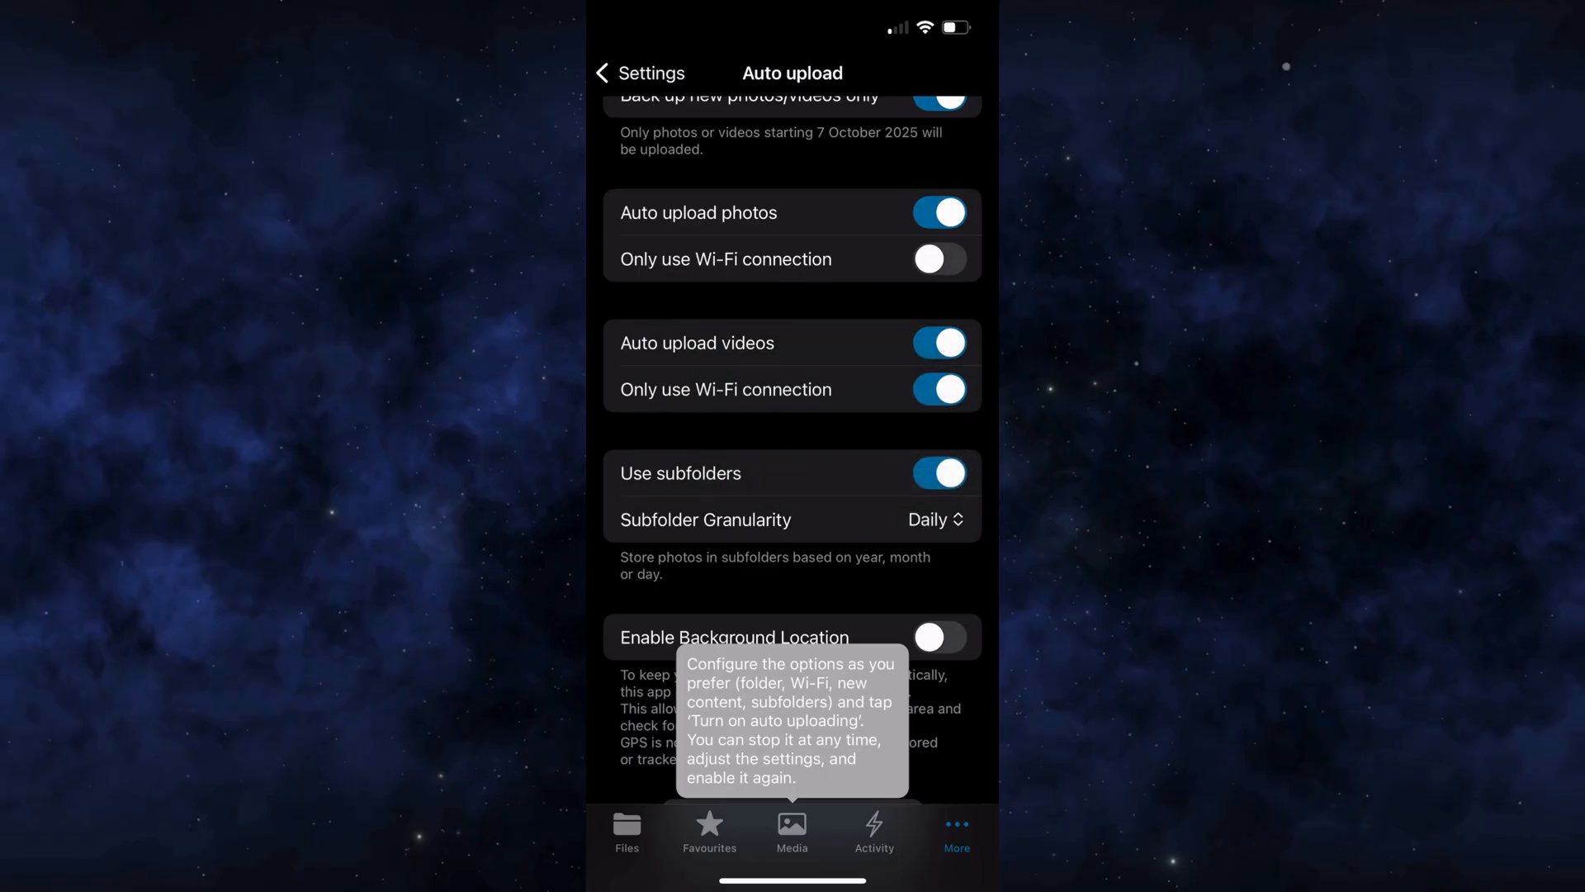
Step: Decline background location access and turn on automatic uploading
scroll("down", 3)
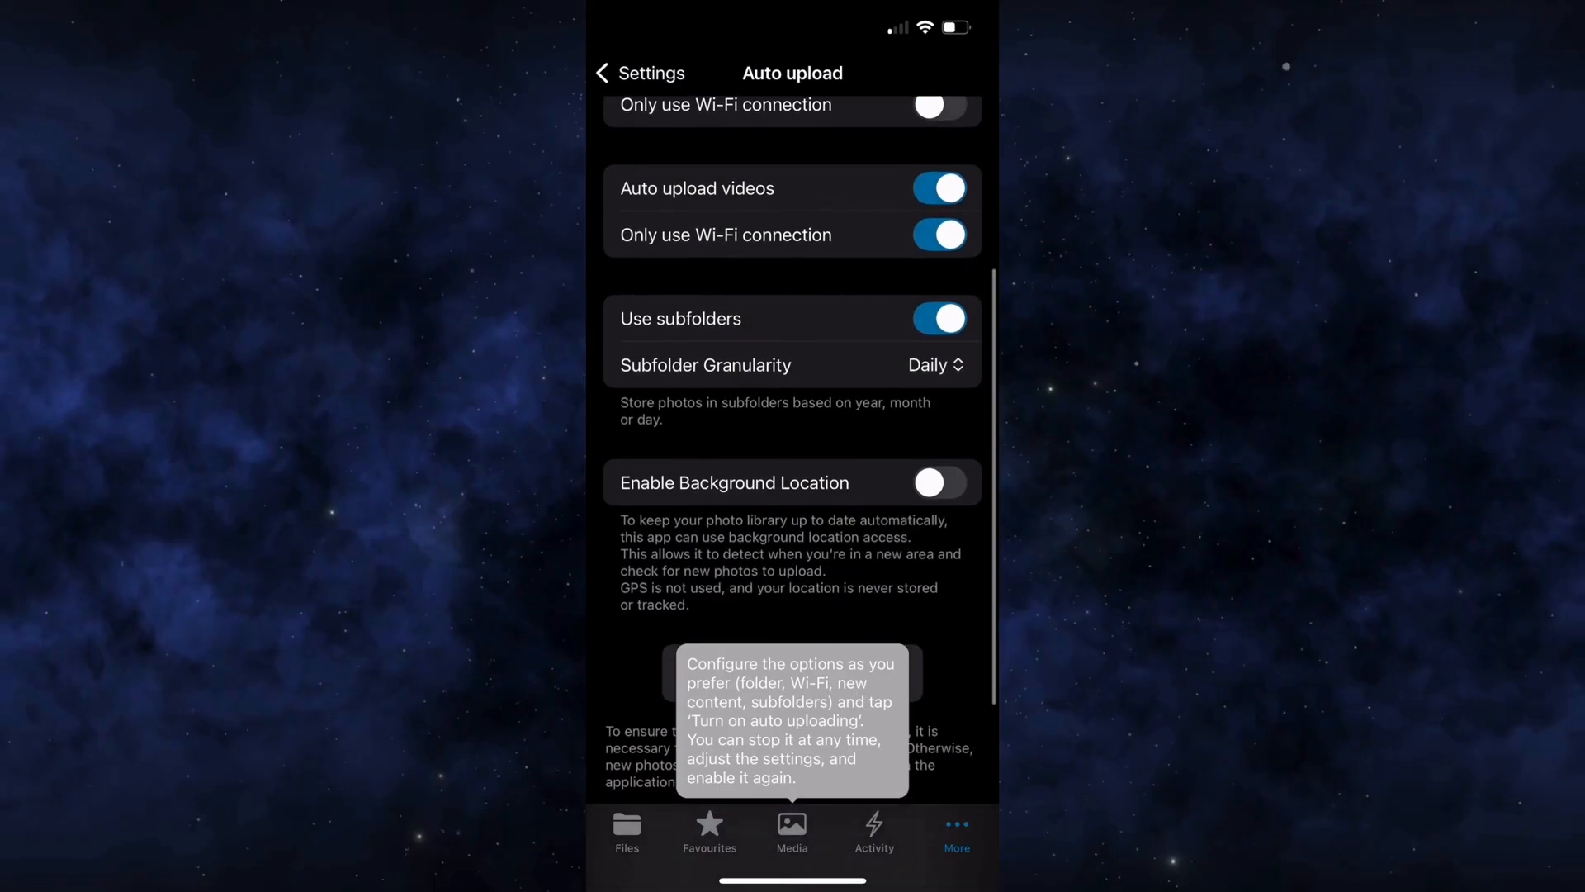
left_click(938, 482)
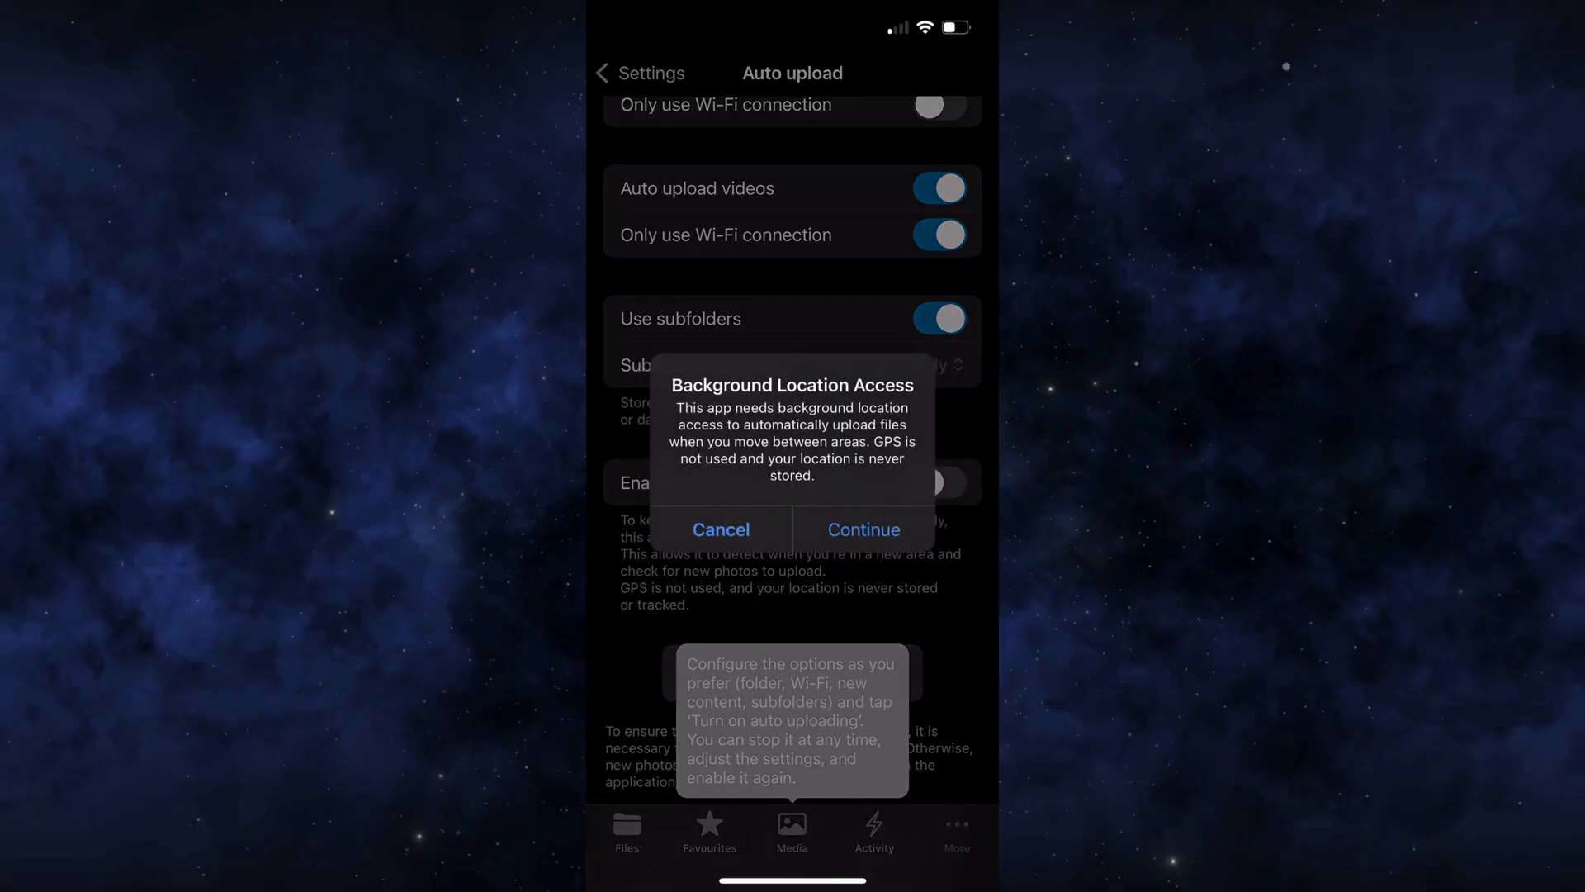
left_click(720, 528)
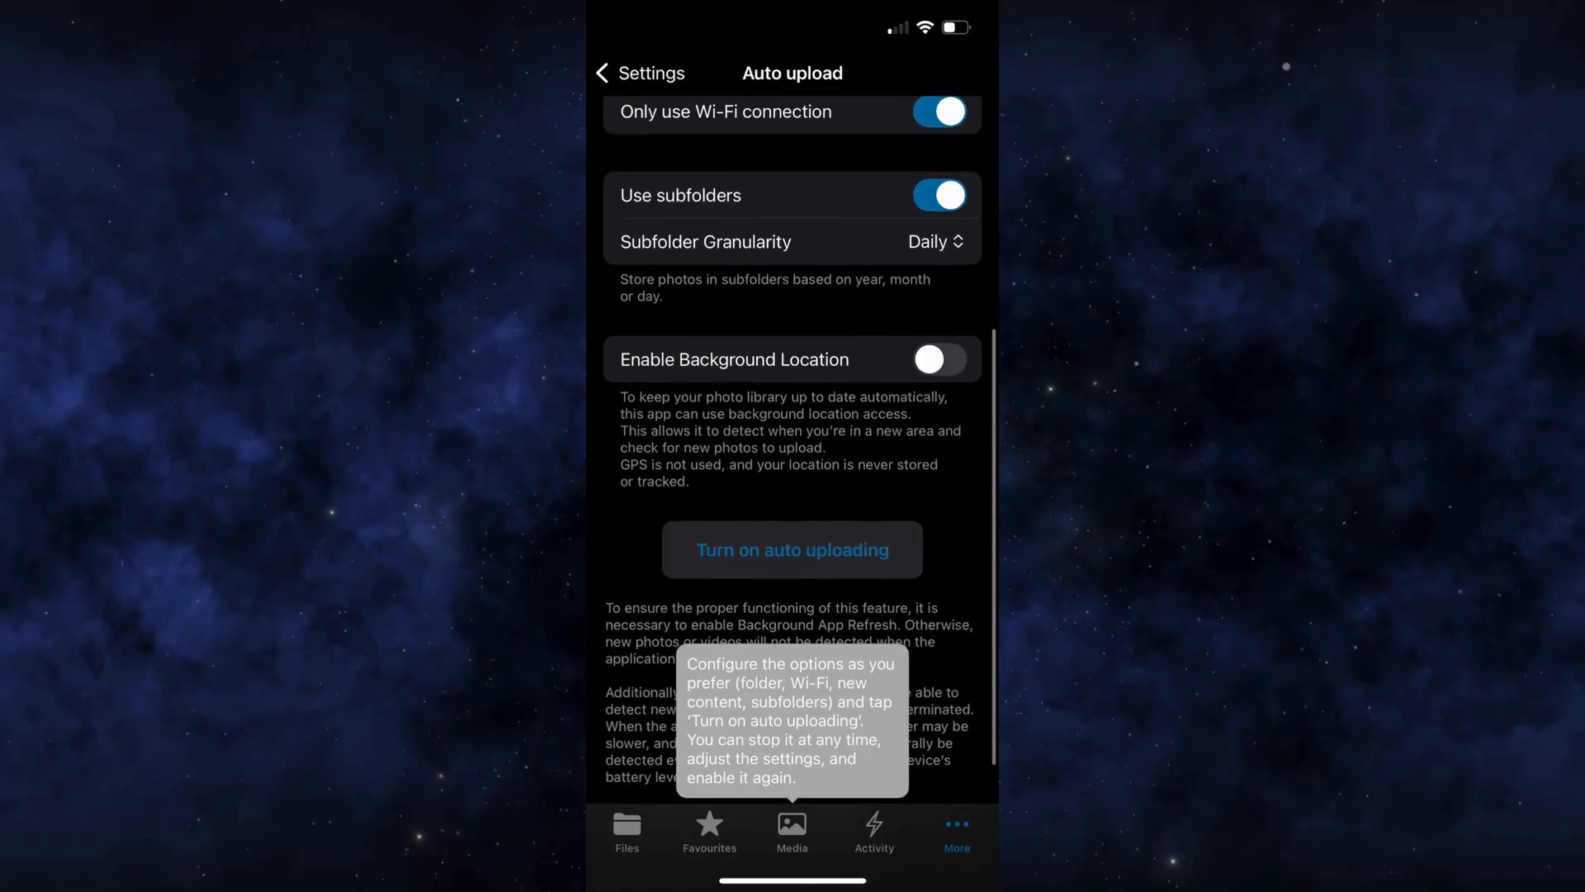
left_click(792, 549)
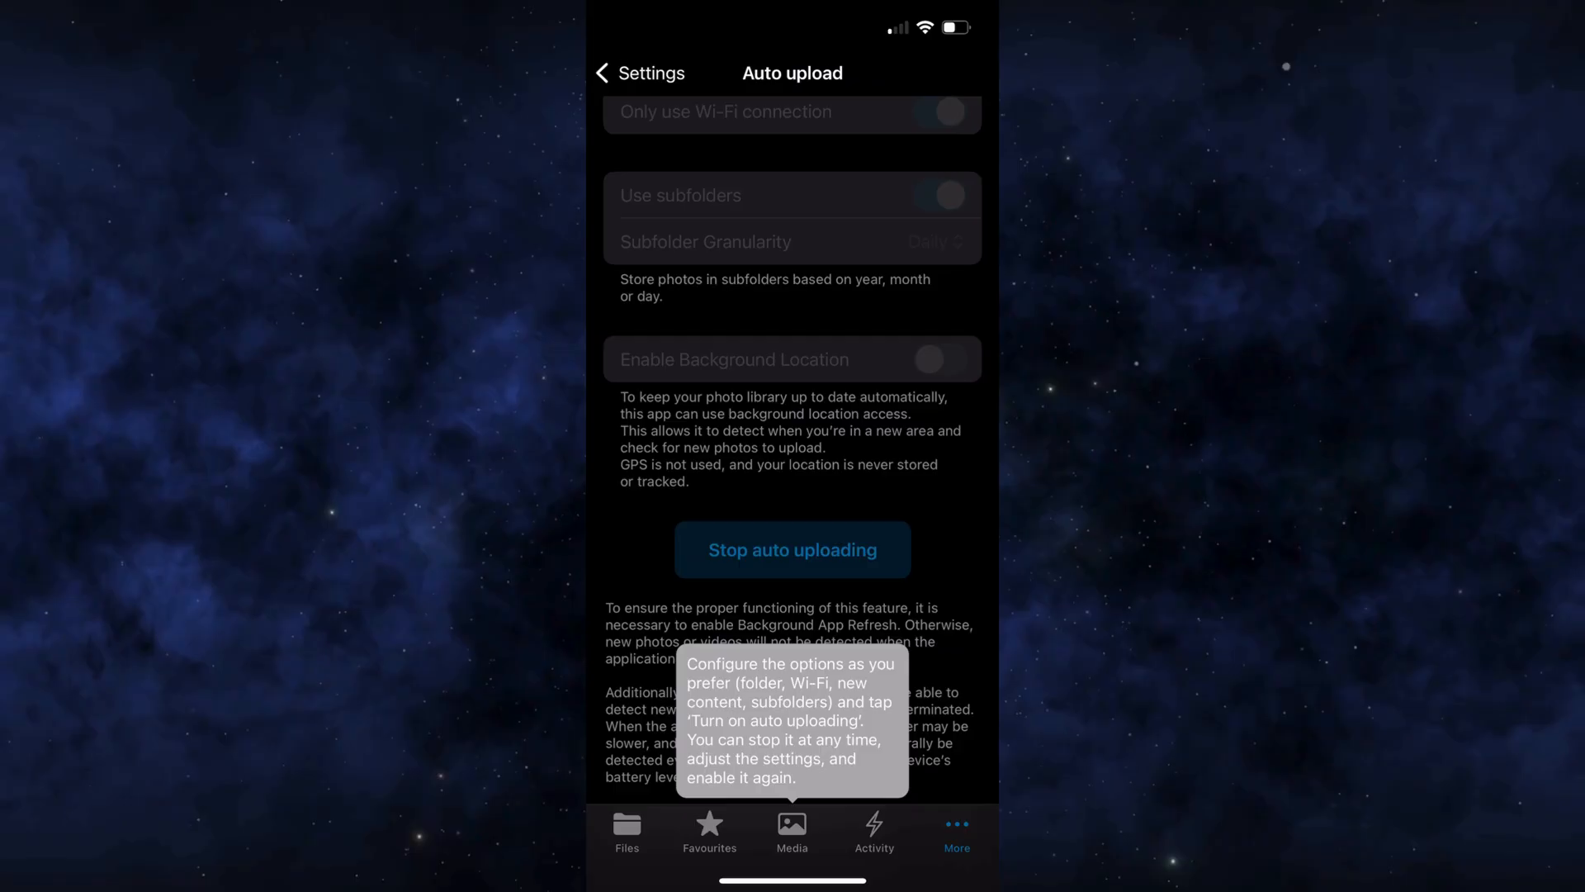
scroll("down", 3)
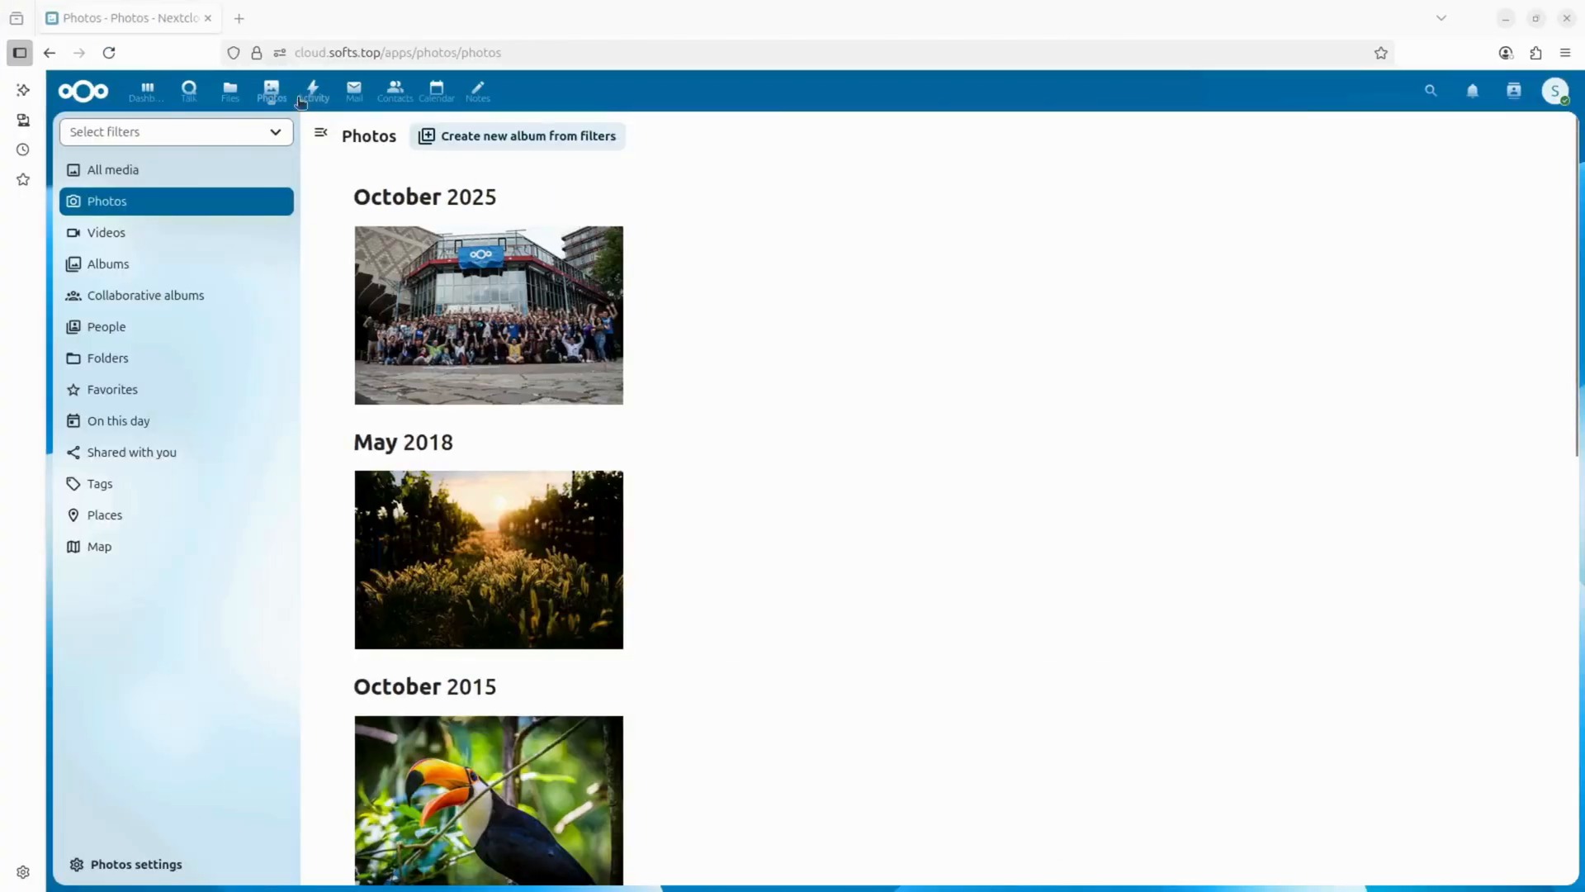
Step: Browse the All media and Photos collections, then the empty Videos collection
left_click(113, 170)
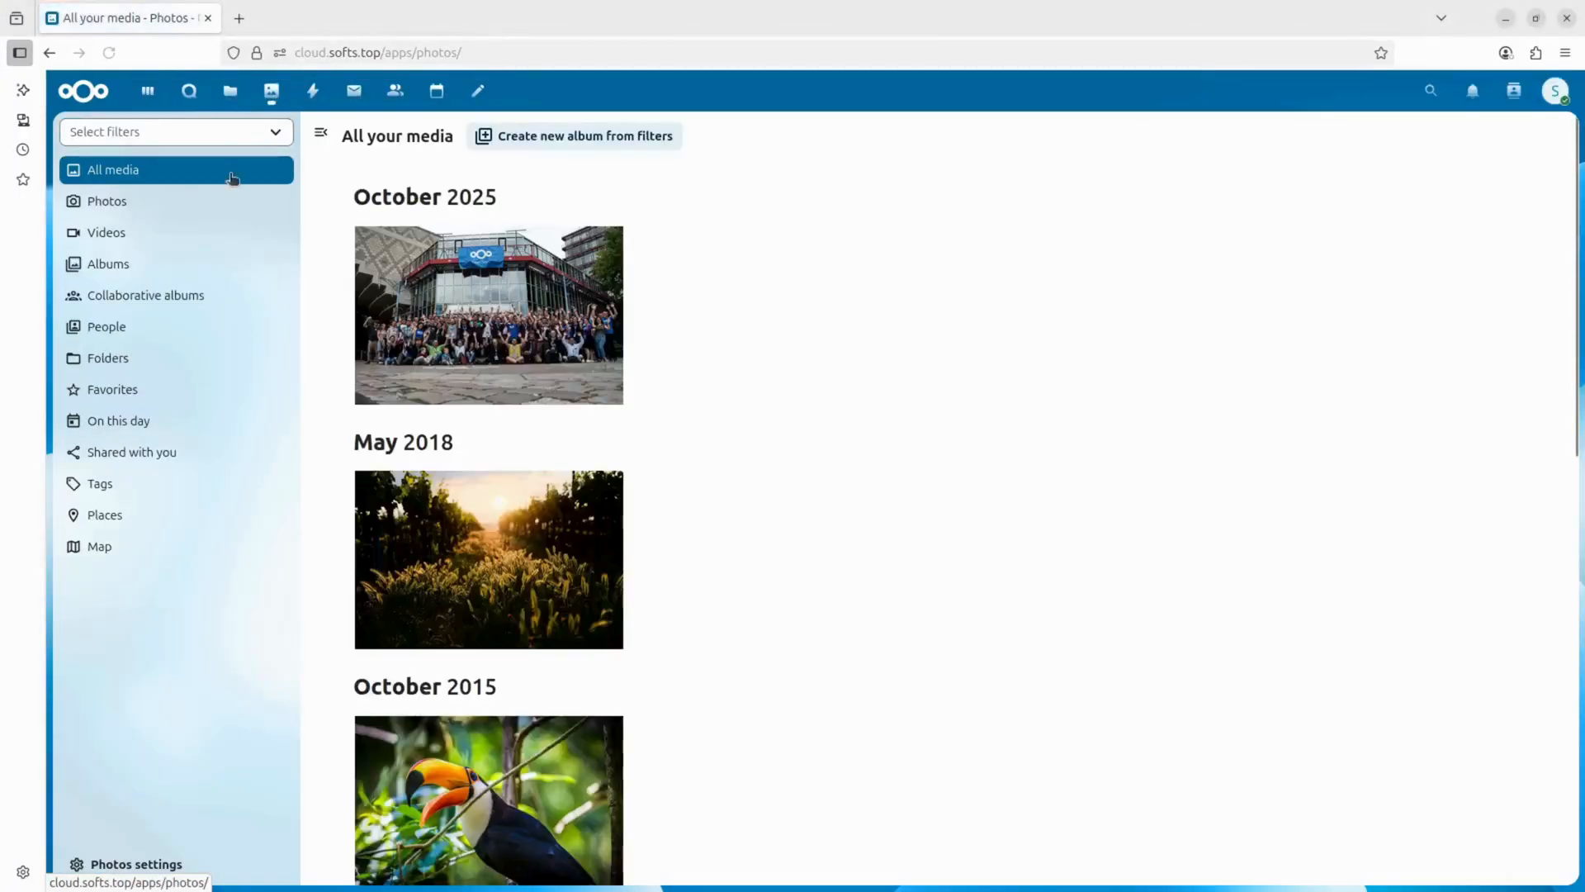
left_click(107, 200)
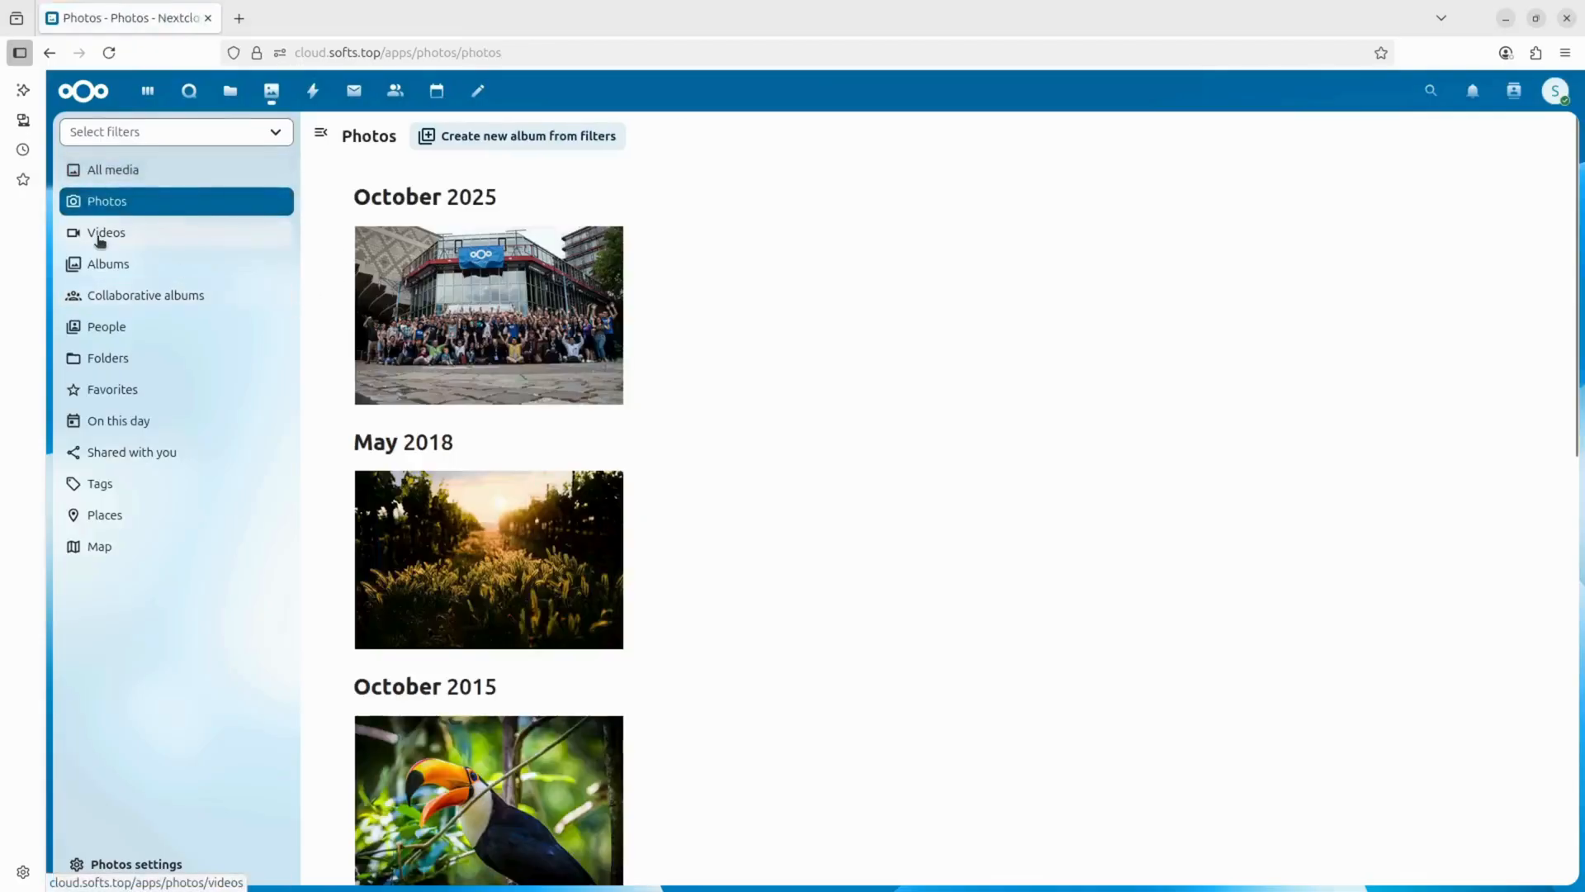
left_click(107, 233)
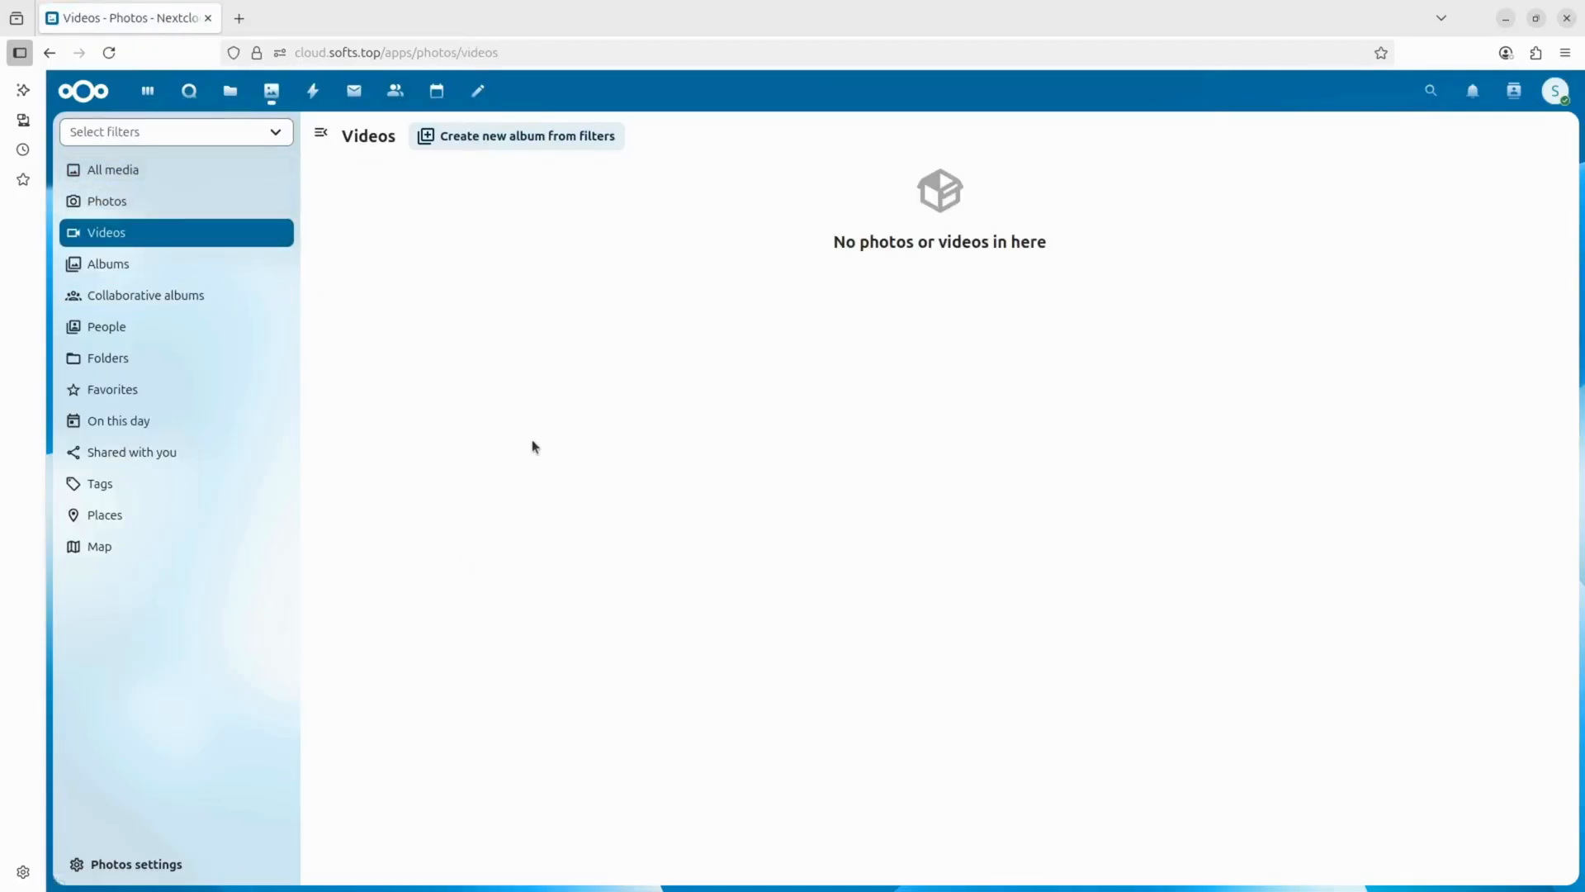
mouse_move(513, 434)
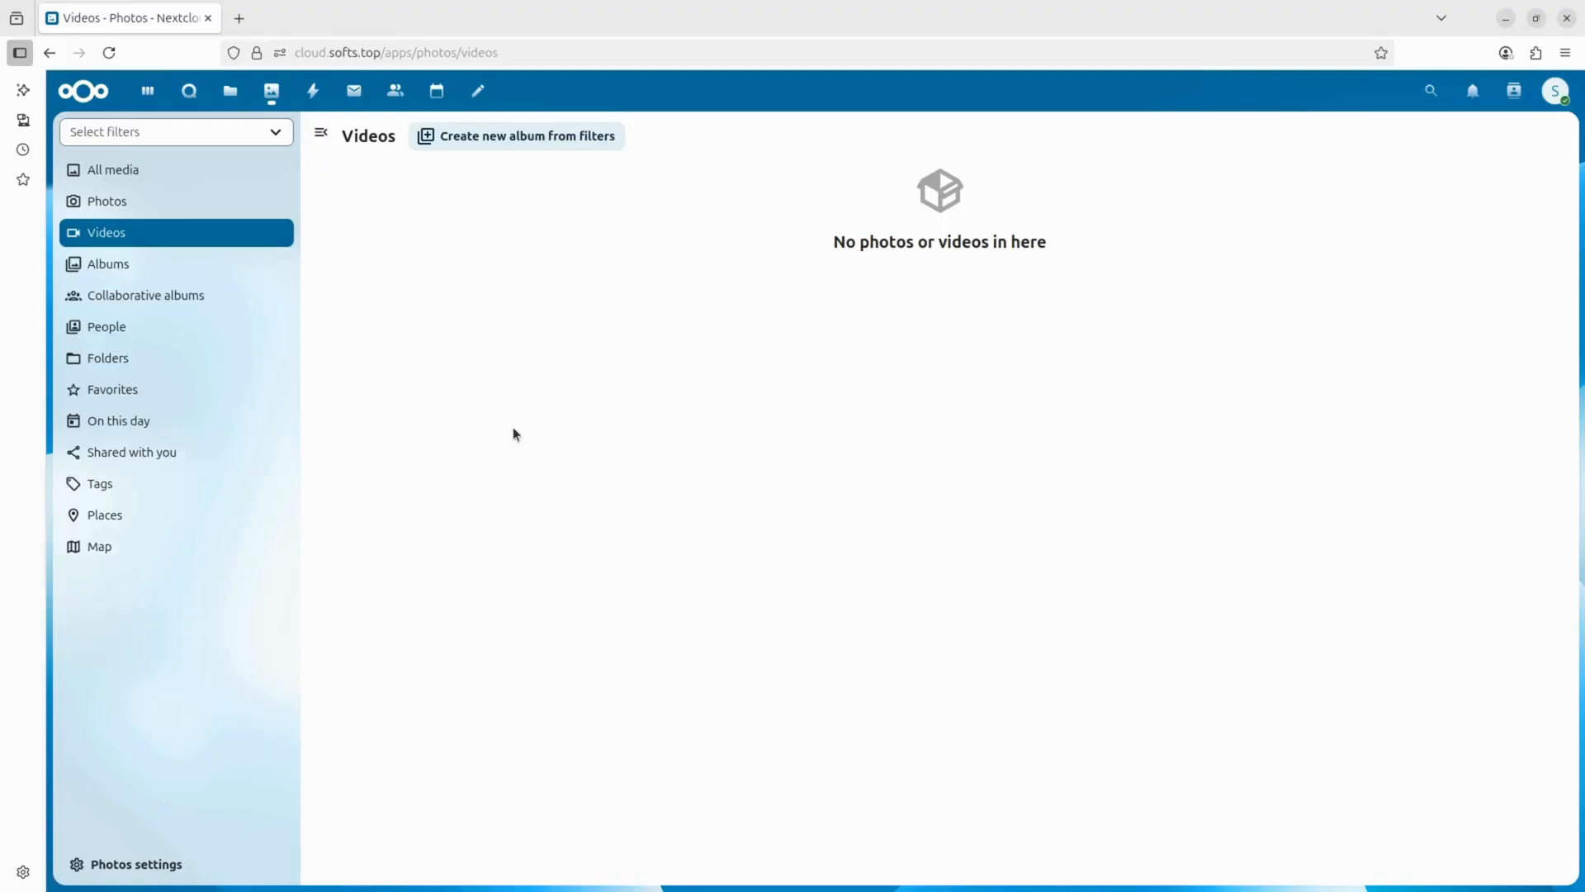
mouse_move(436, 89)
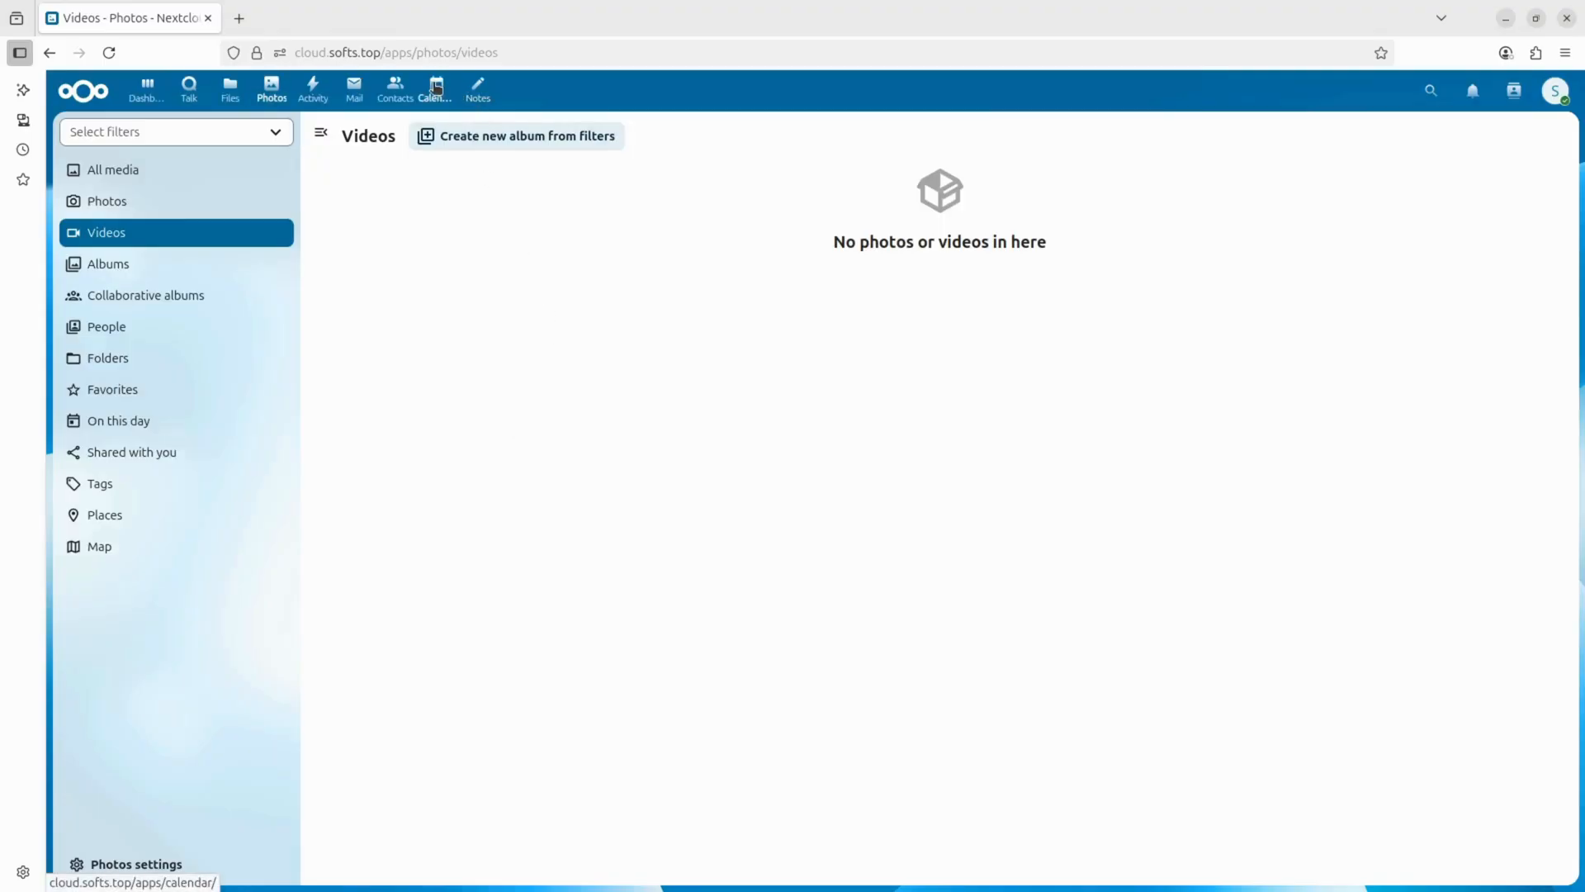
mouse_move(395, 89)
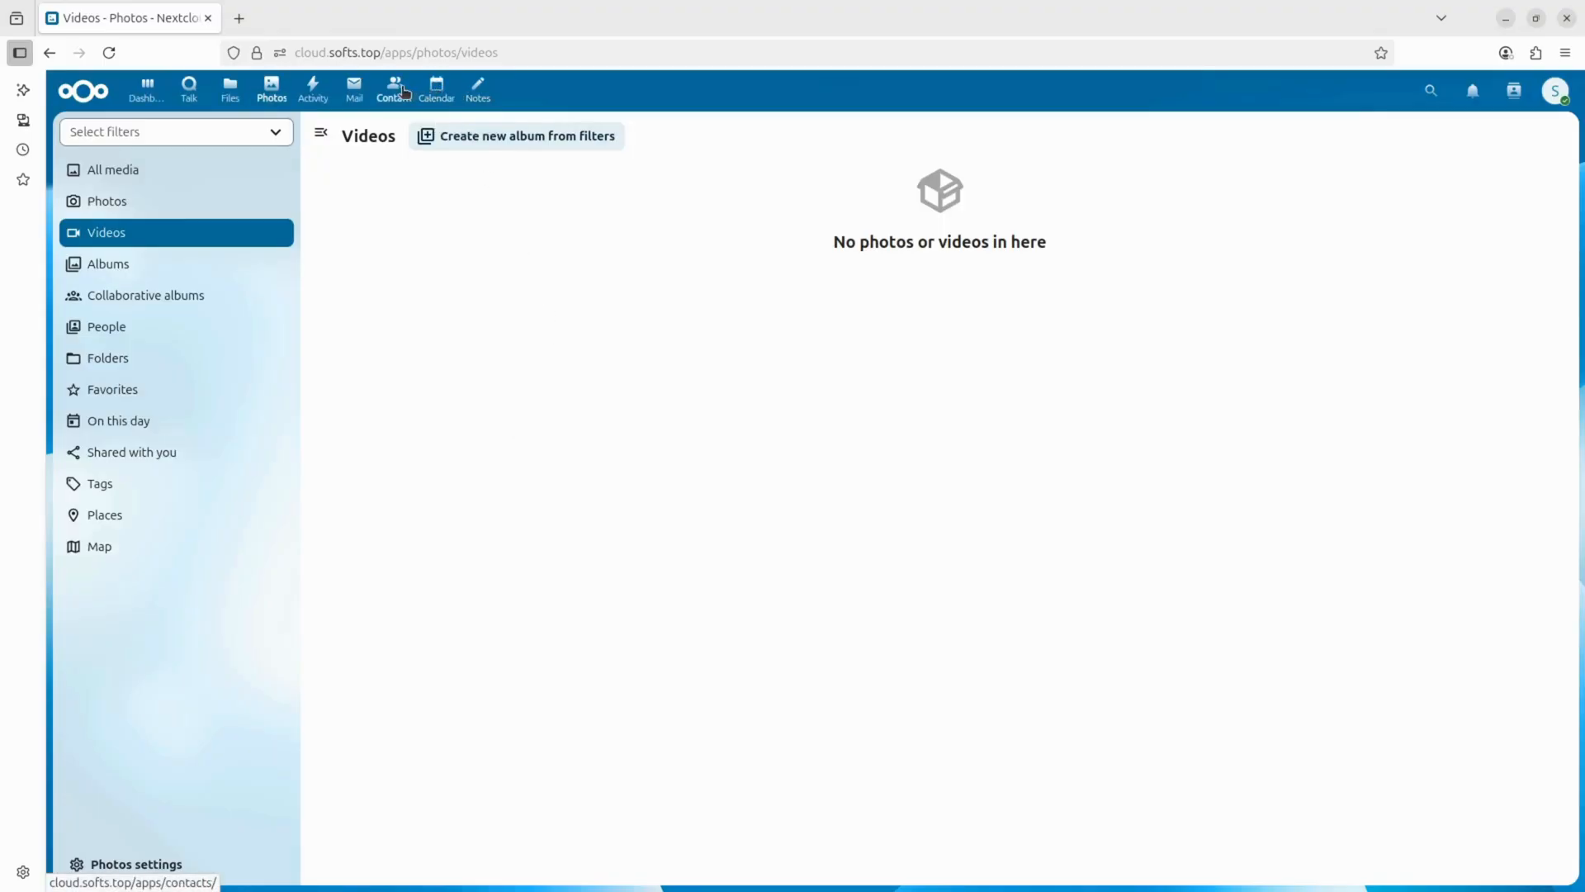
mouse_move(478, 90)
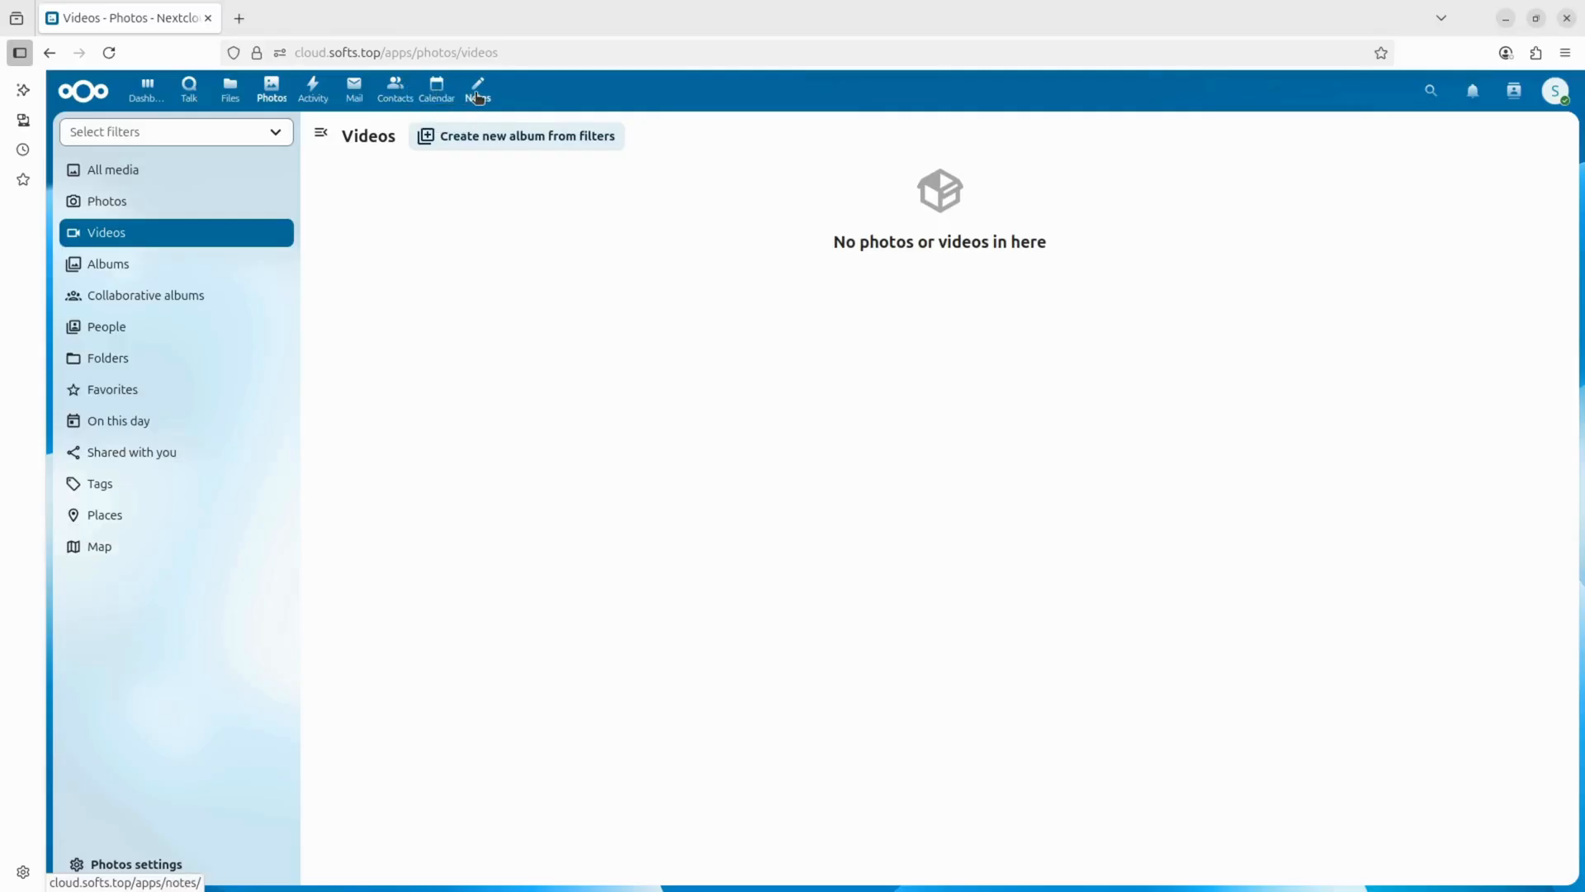
mouse_move(312, 89)
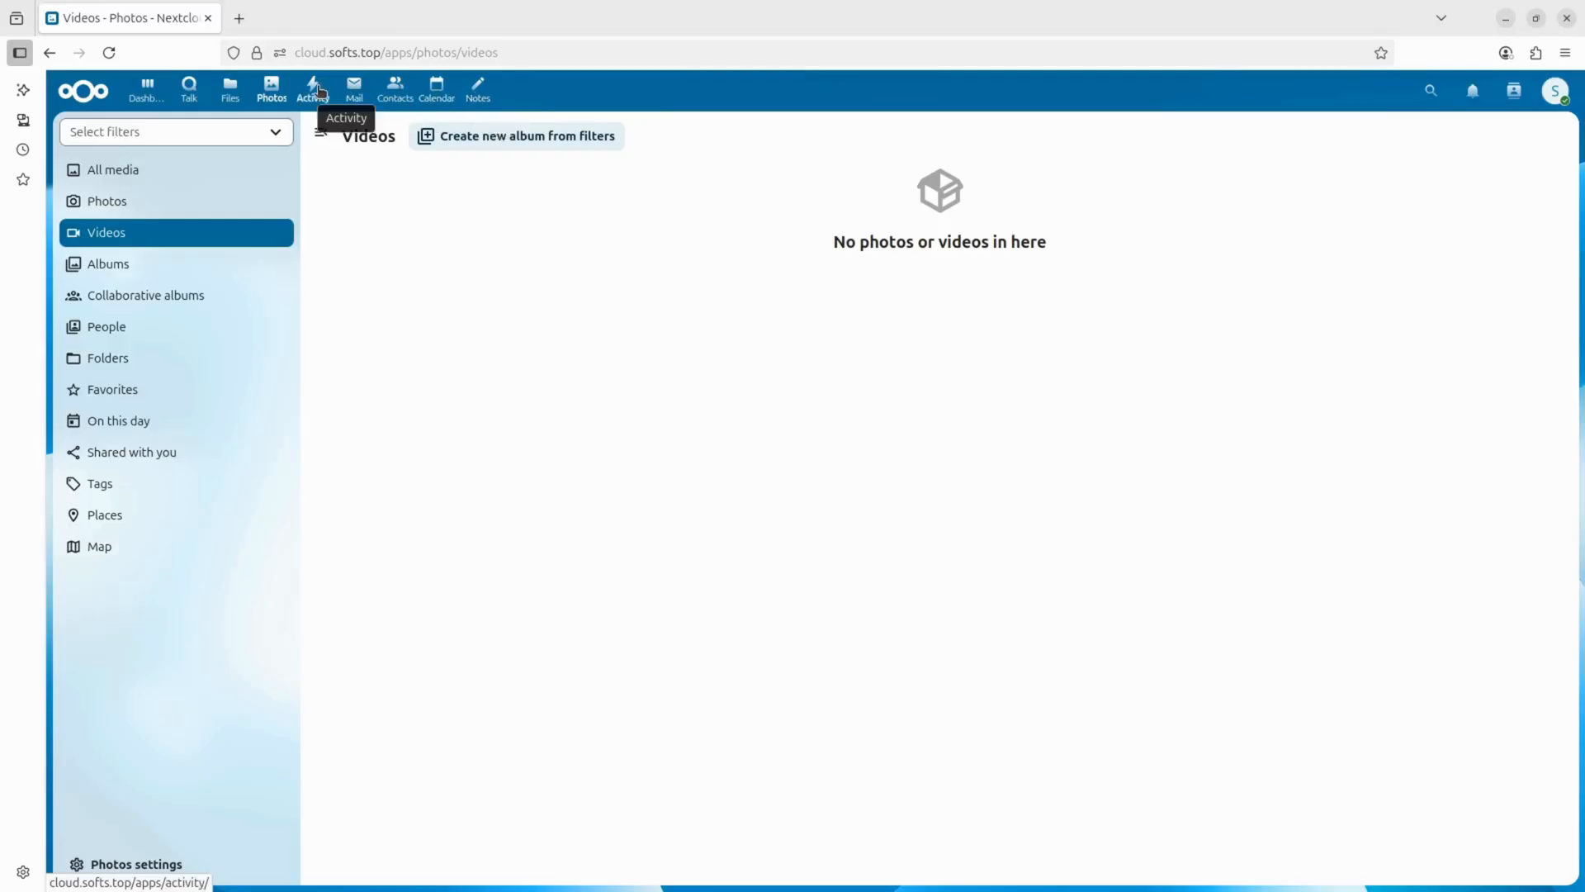